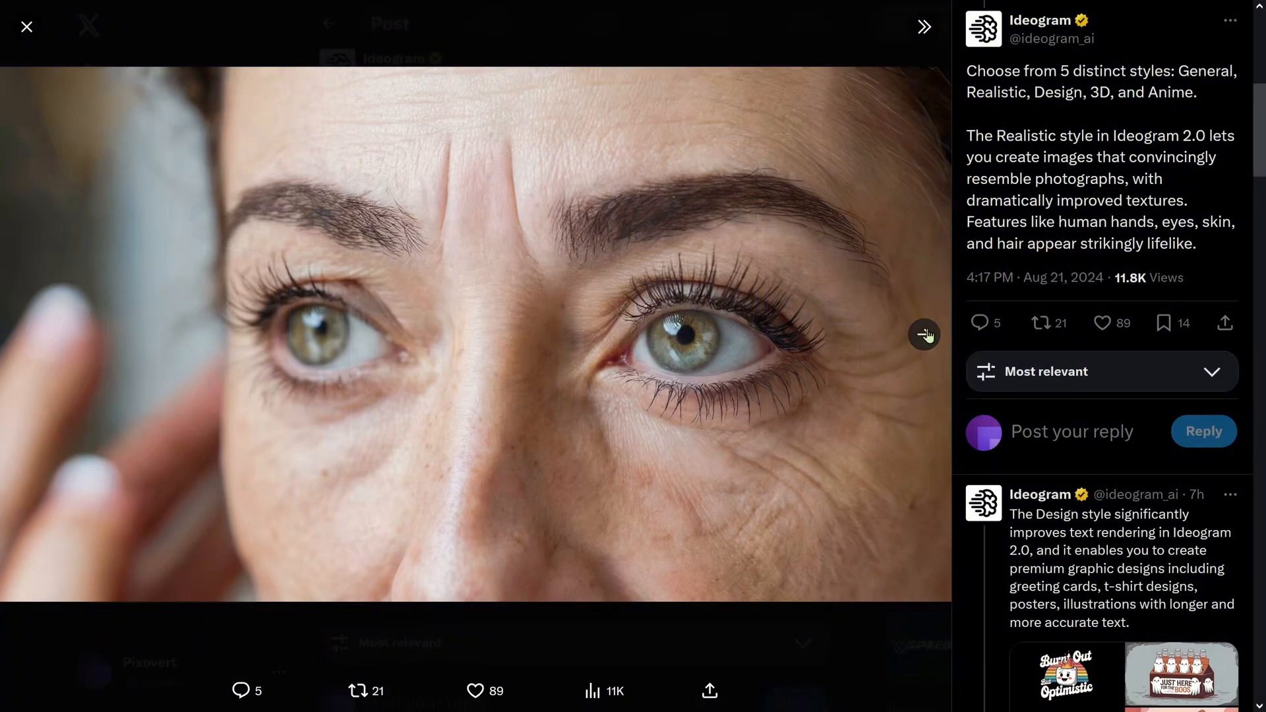
# - Page forward through Ideogram 2.0's realistic sample images to the astronaut in the neon corridor
pyautogui.click(925, 335)
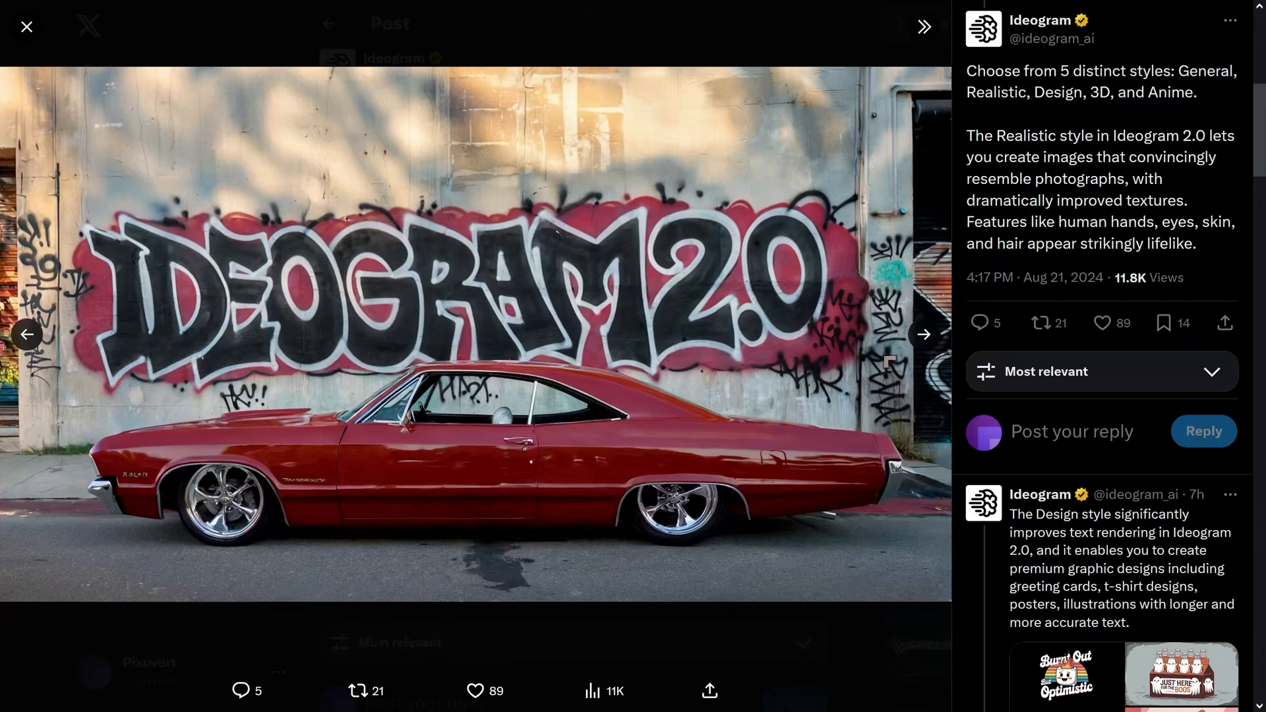
pyautogui.click(924, 335)
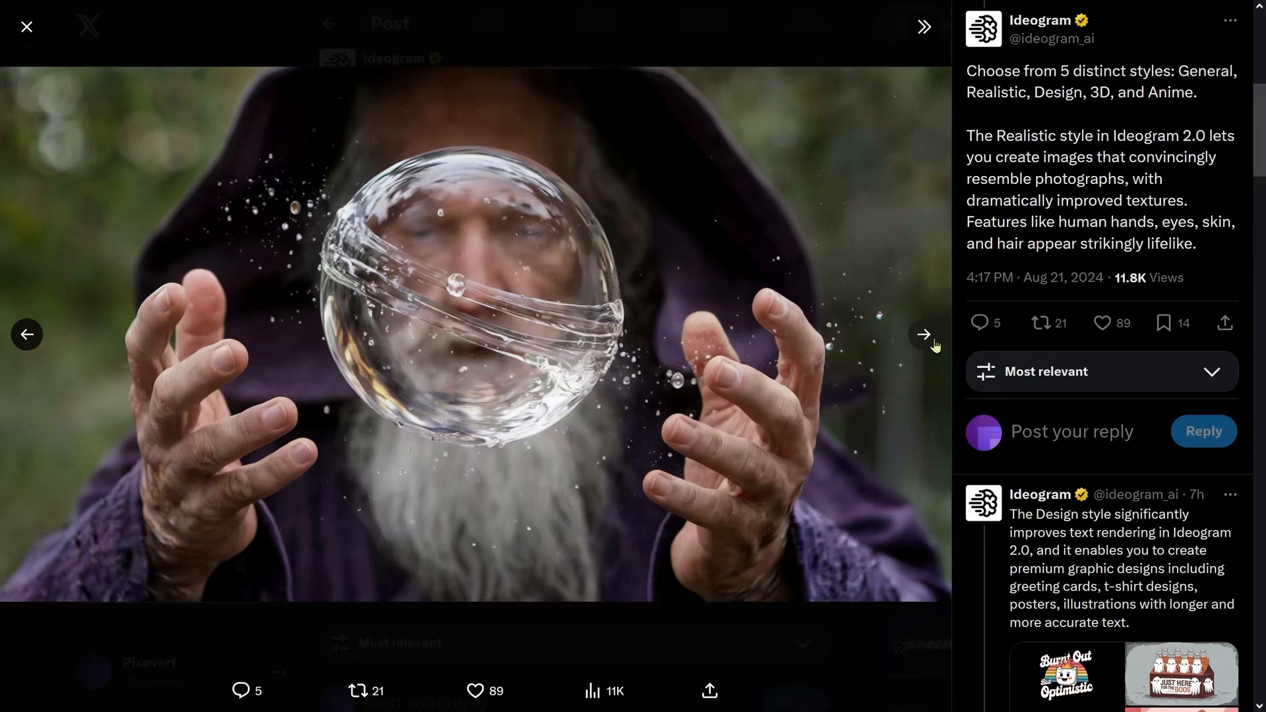
pyautogui.click(923, 333)
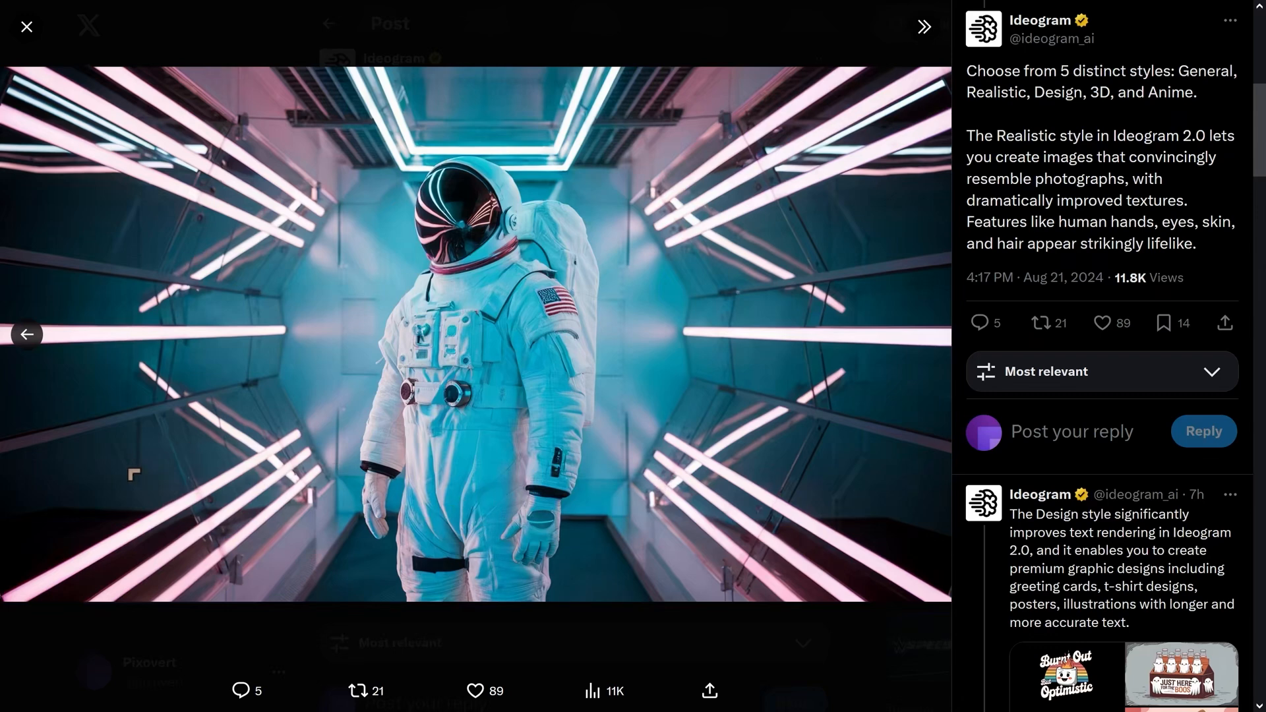
# - Close the photo viewer and scroll the thread past the DALL-E 3 and Flux Pro comparison charts
pyautogui.click(27, 25)
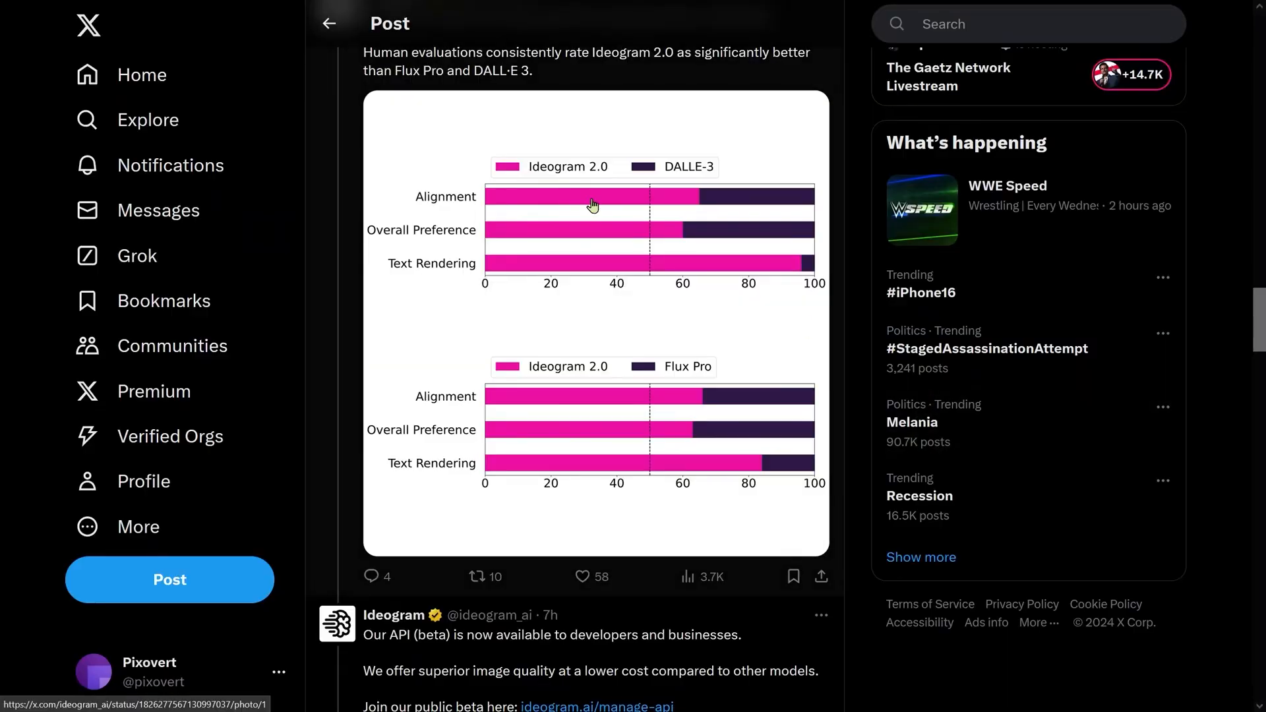
pyautogui.moveTo(730, 196)
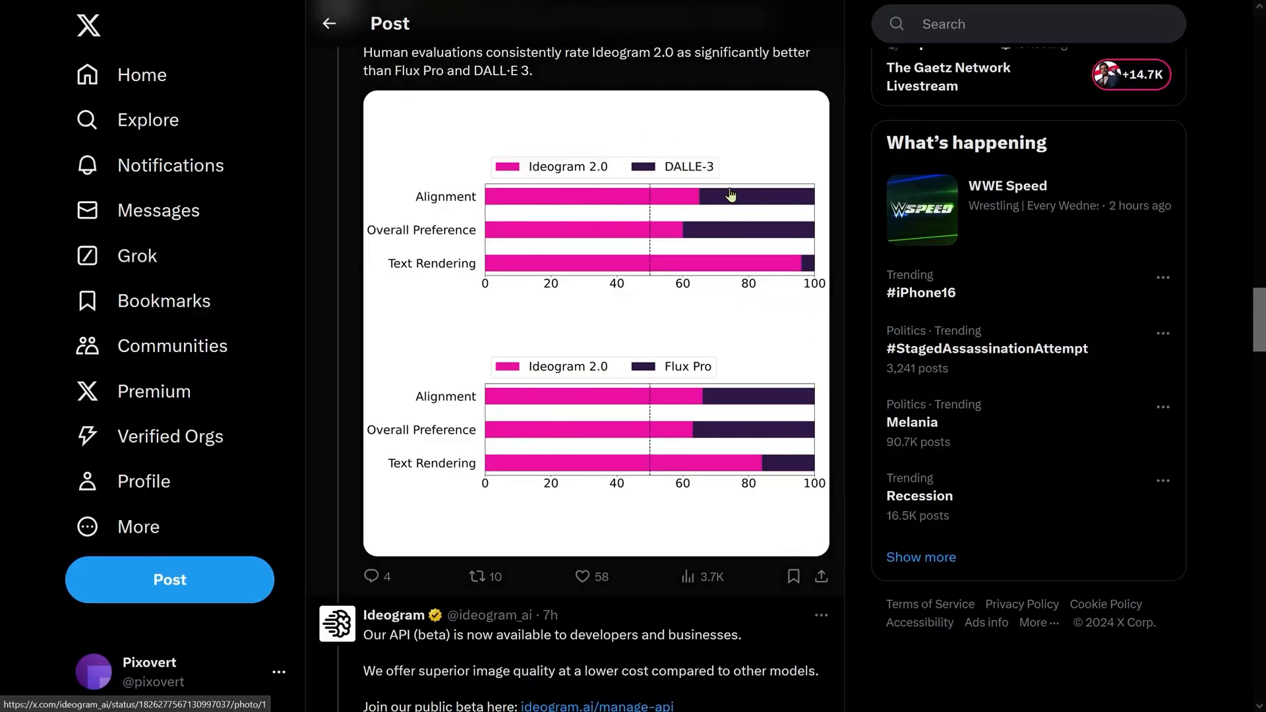
pyautogui.moveTo(748, 475)
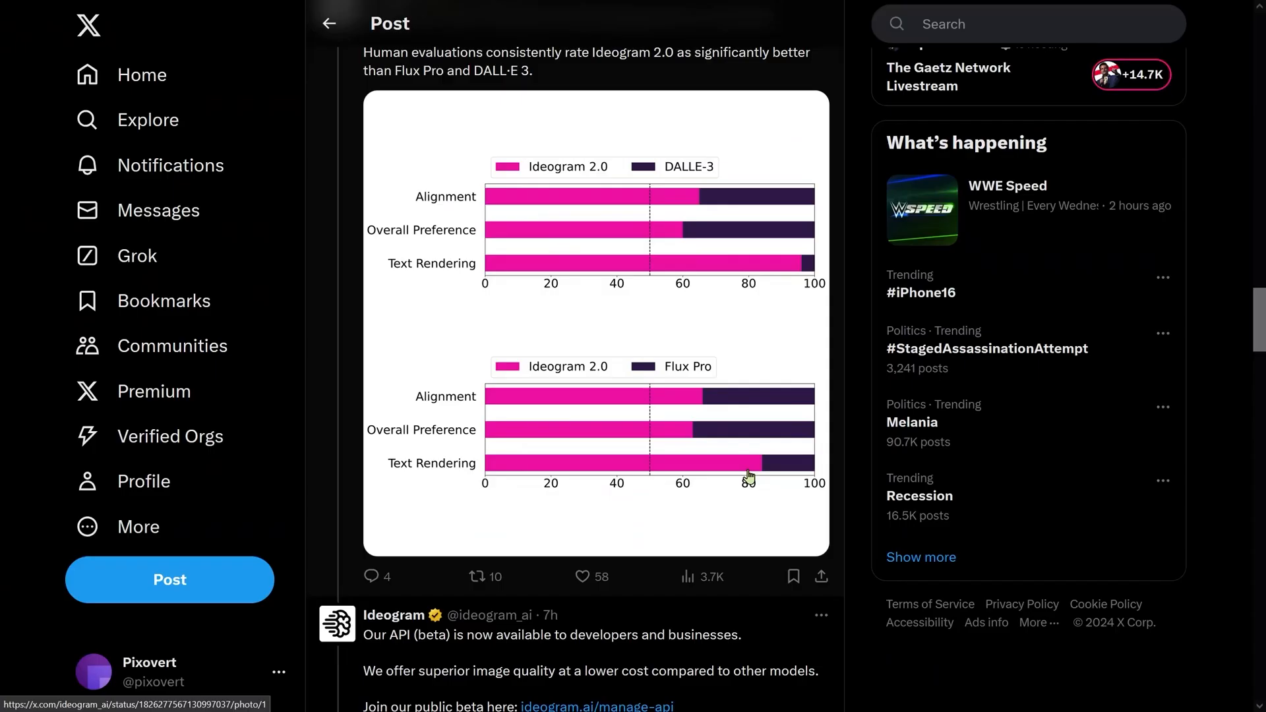
pyautogui.moveTo(683, 292)
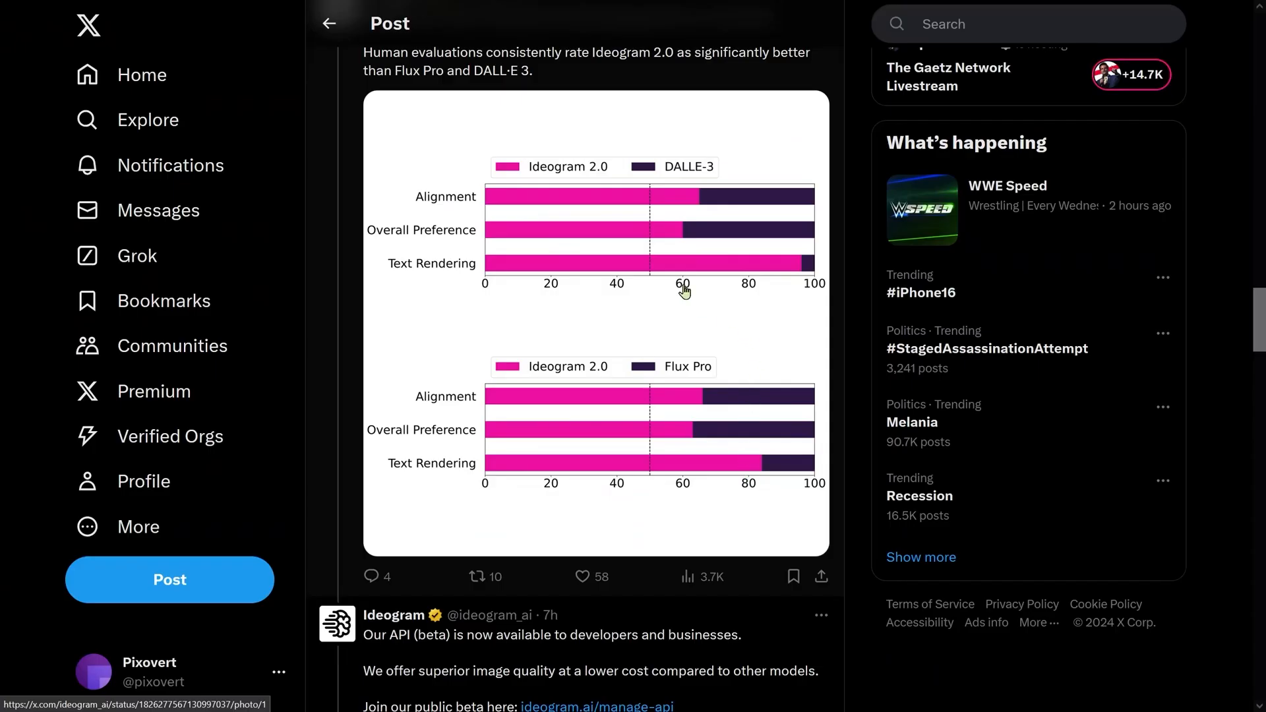
pyautogui.scroll(-3)
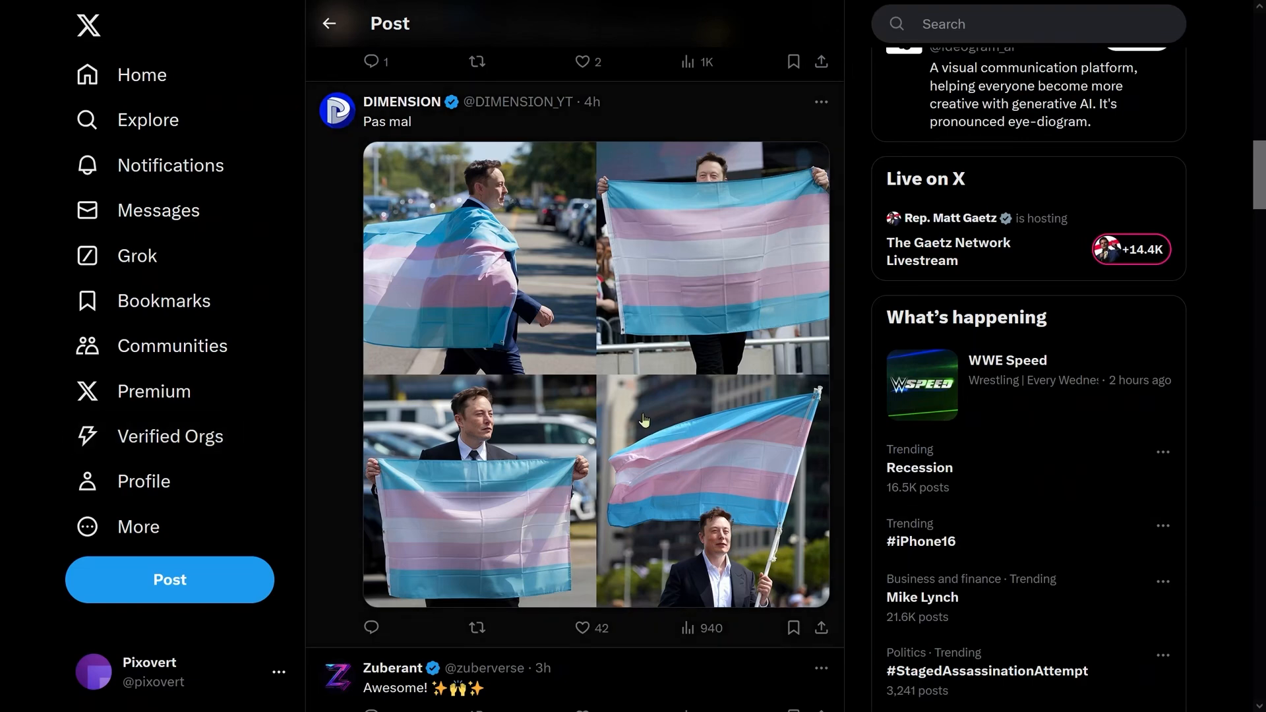
pyautogui.moveTo(640, 303)
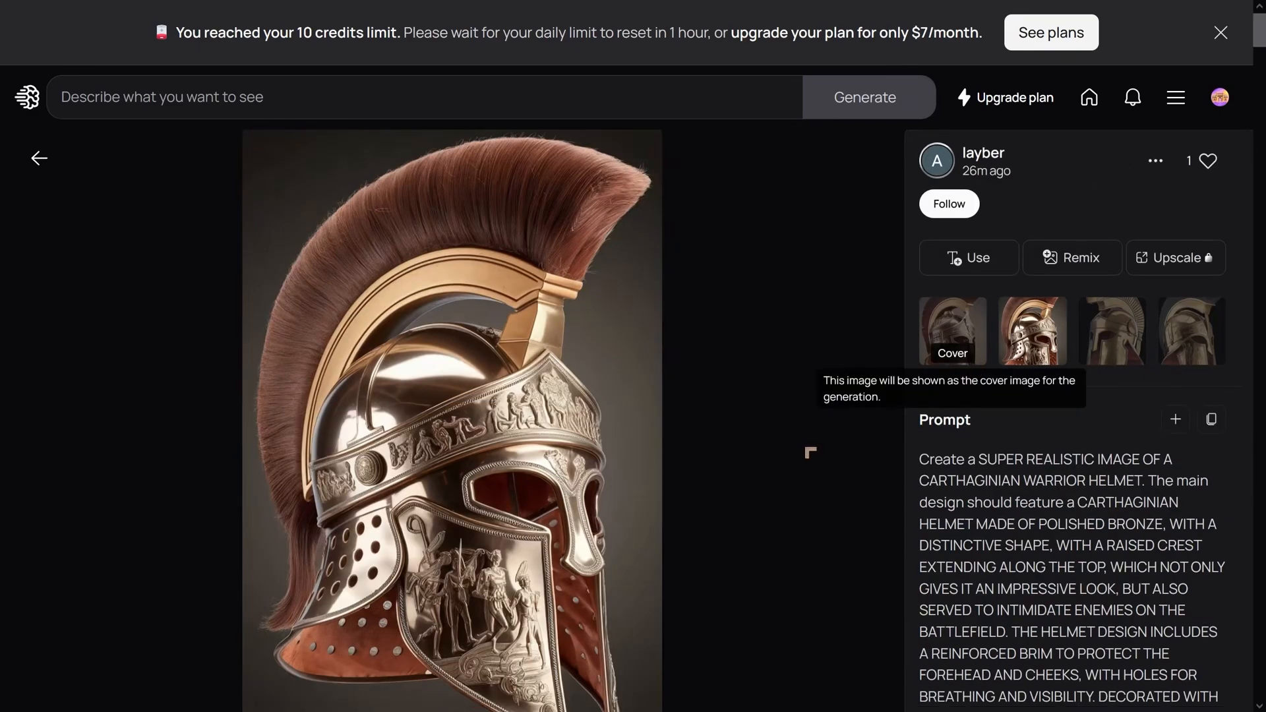
# - Show the third Carthaginian helmet variation and reveal its full prompt text
pyautogui.scroll(-3)
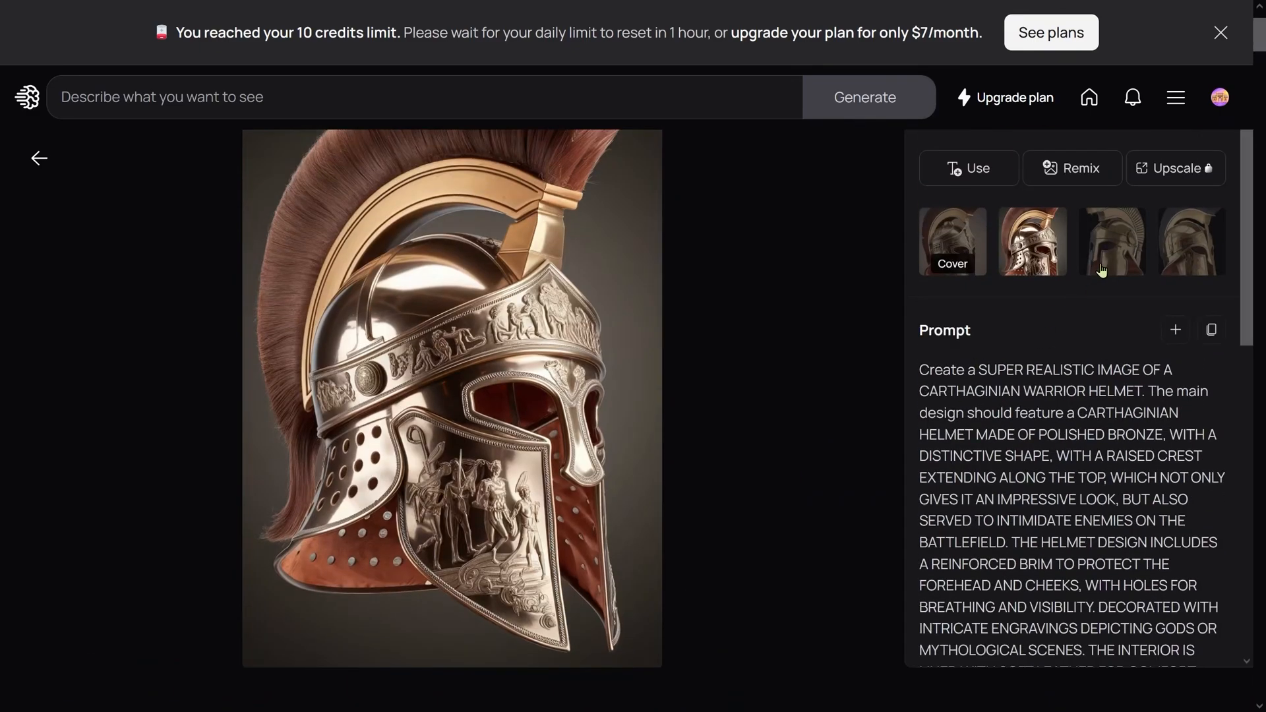
pyautogui.click(1113, 240)
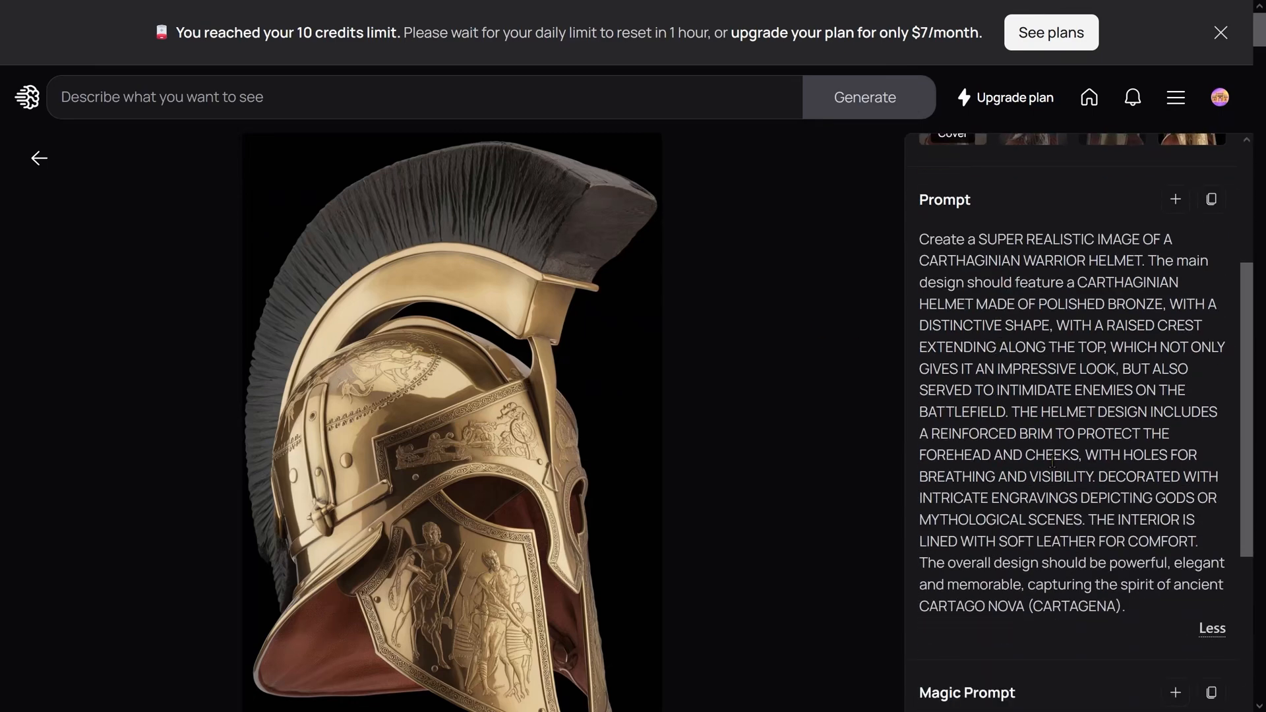
pyautogui.scroll(-3)
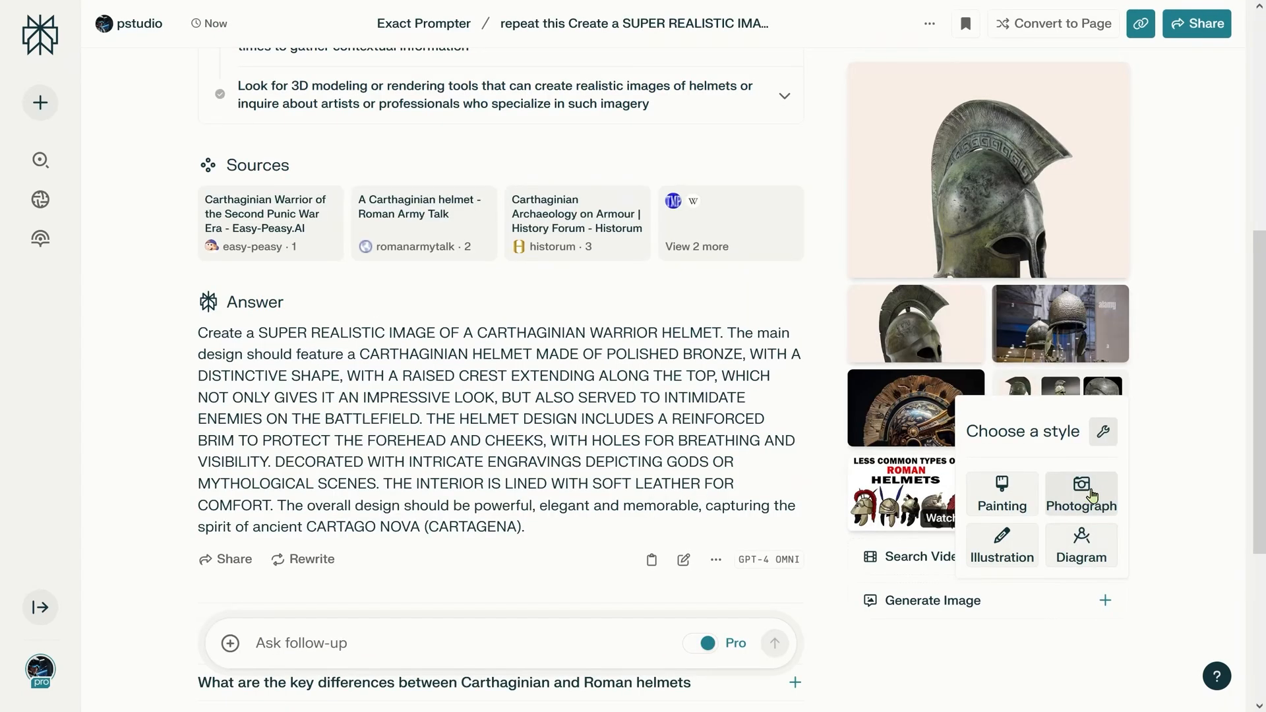
# - Generate the Carthaginian helmet prompt as a Photograph-style image in Perplexity
pyautogui.click(1081, 493)
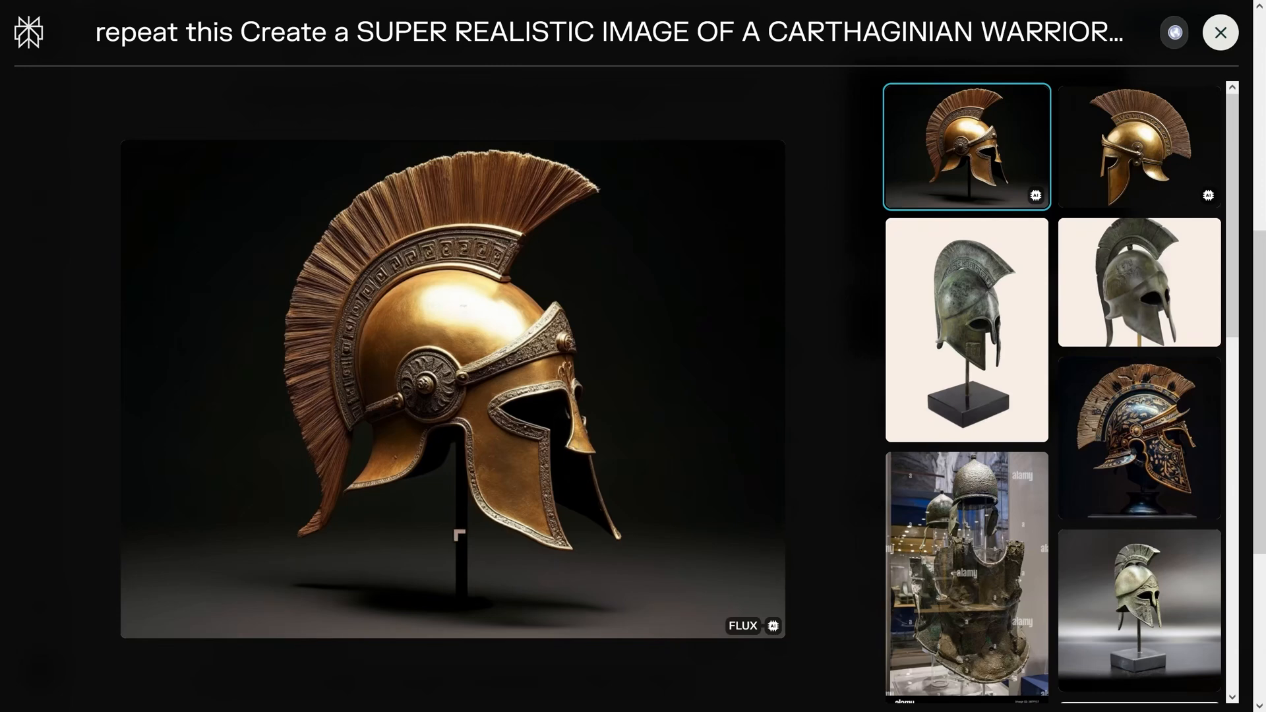
pyautogui.moveTo(527, 560)
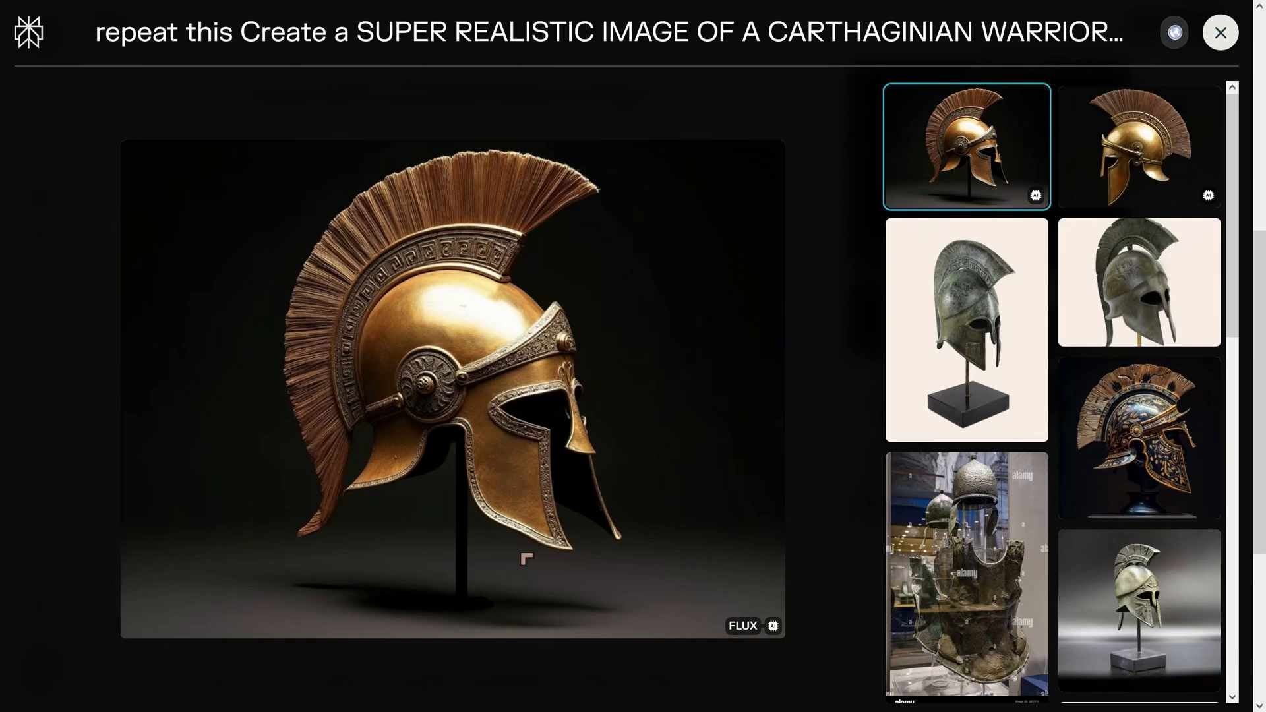
pyautogui.moveTo(519, 578)
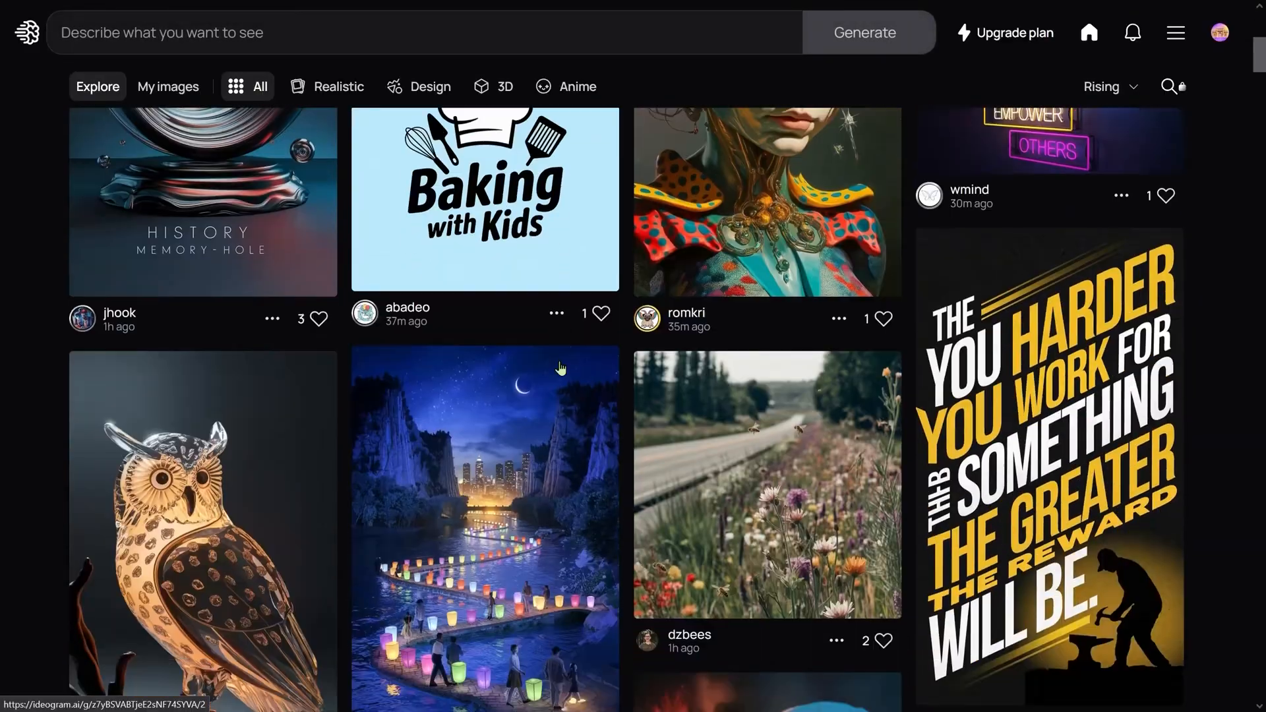
pyautogui.scroll(-3)
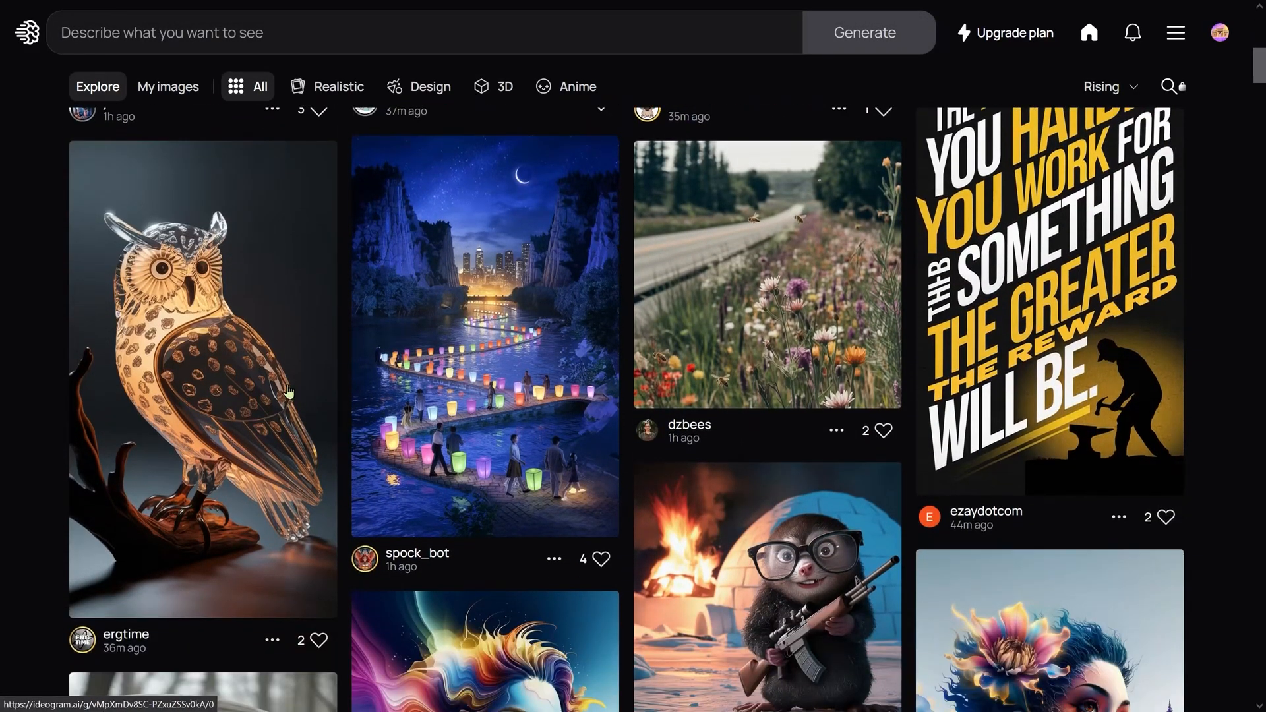
pyautogui.scroll(-3)
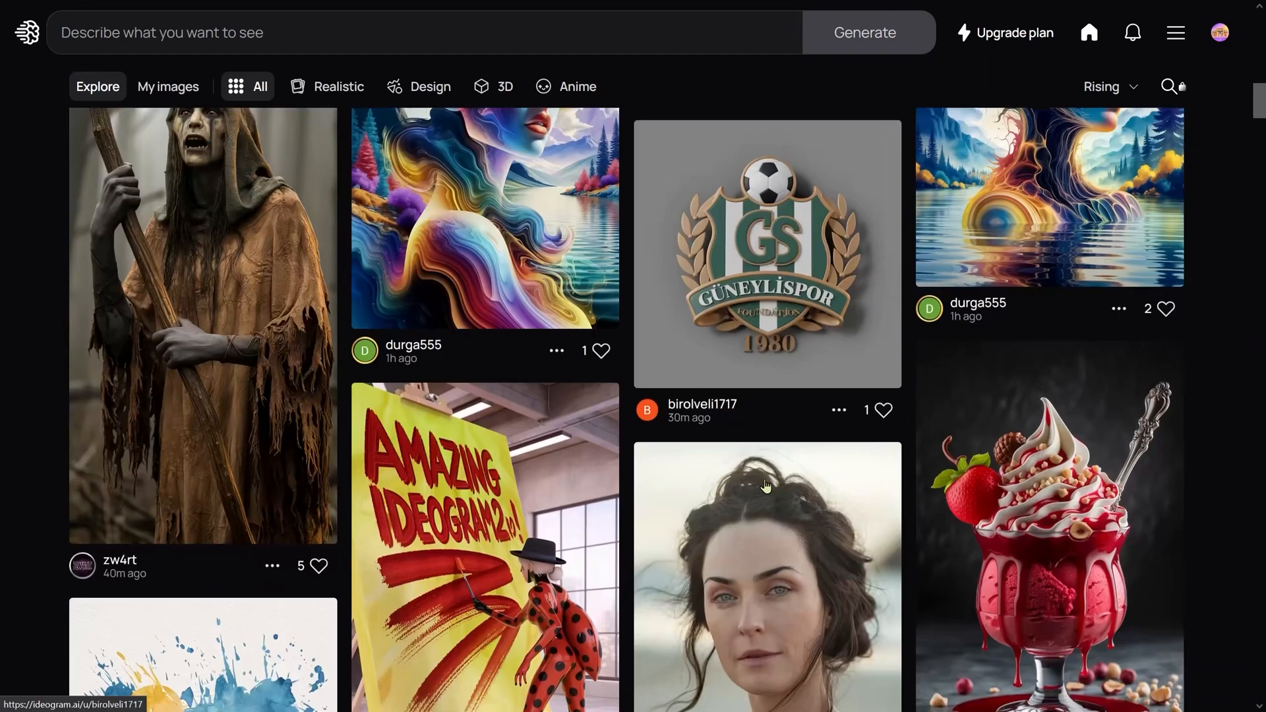
pyautogui.scroll(-3)
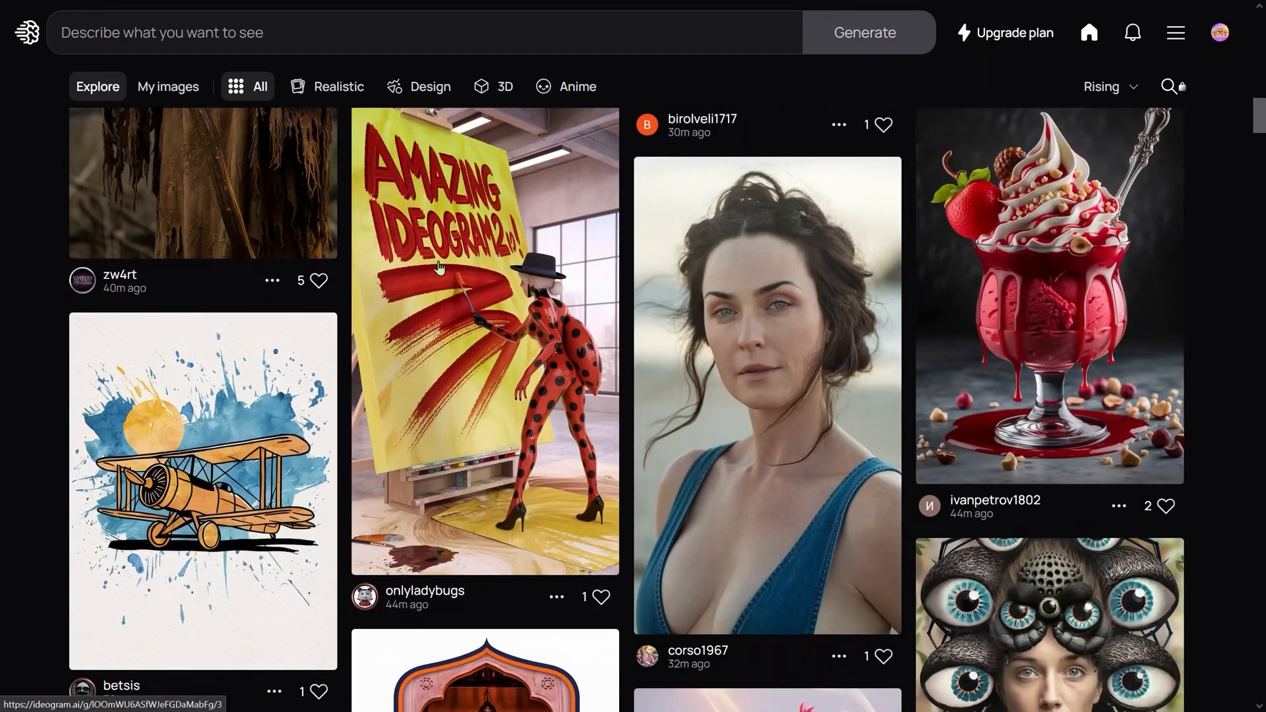
pyautogui.scroll(-3)
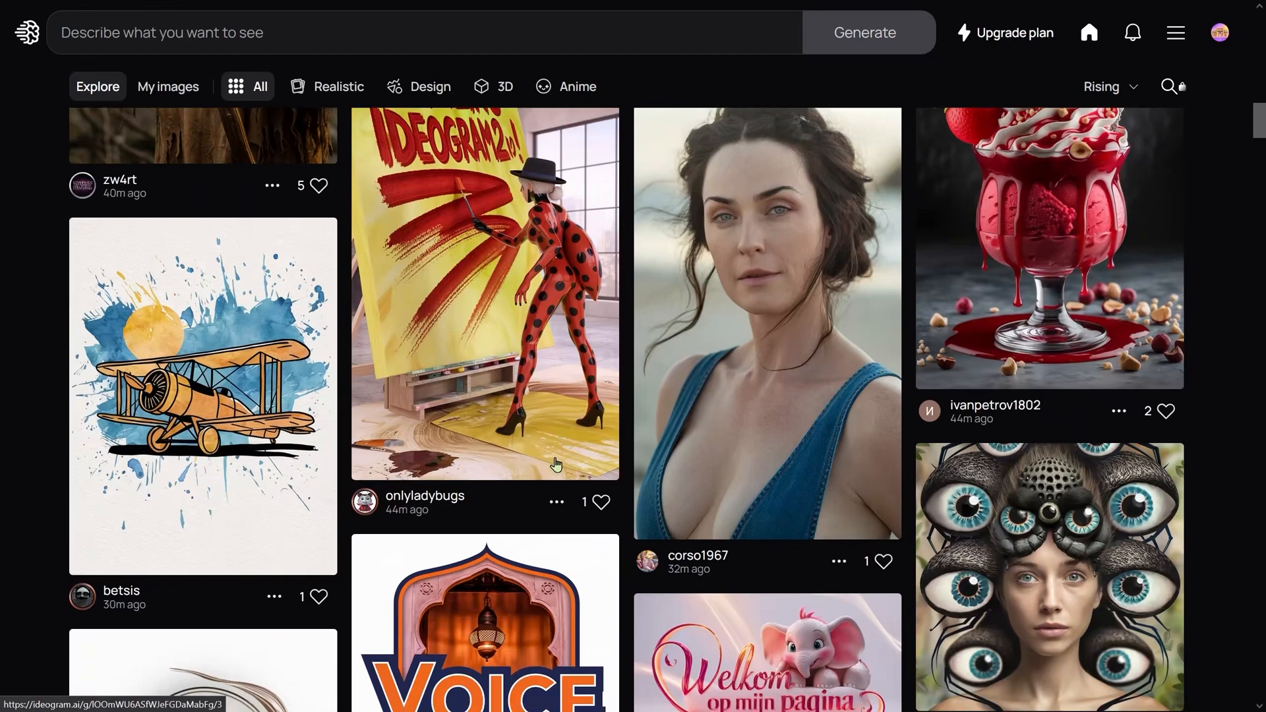
pyautogui.scroll(-3)
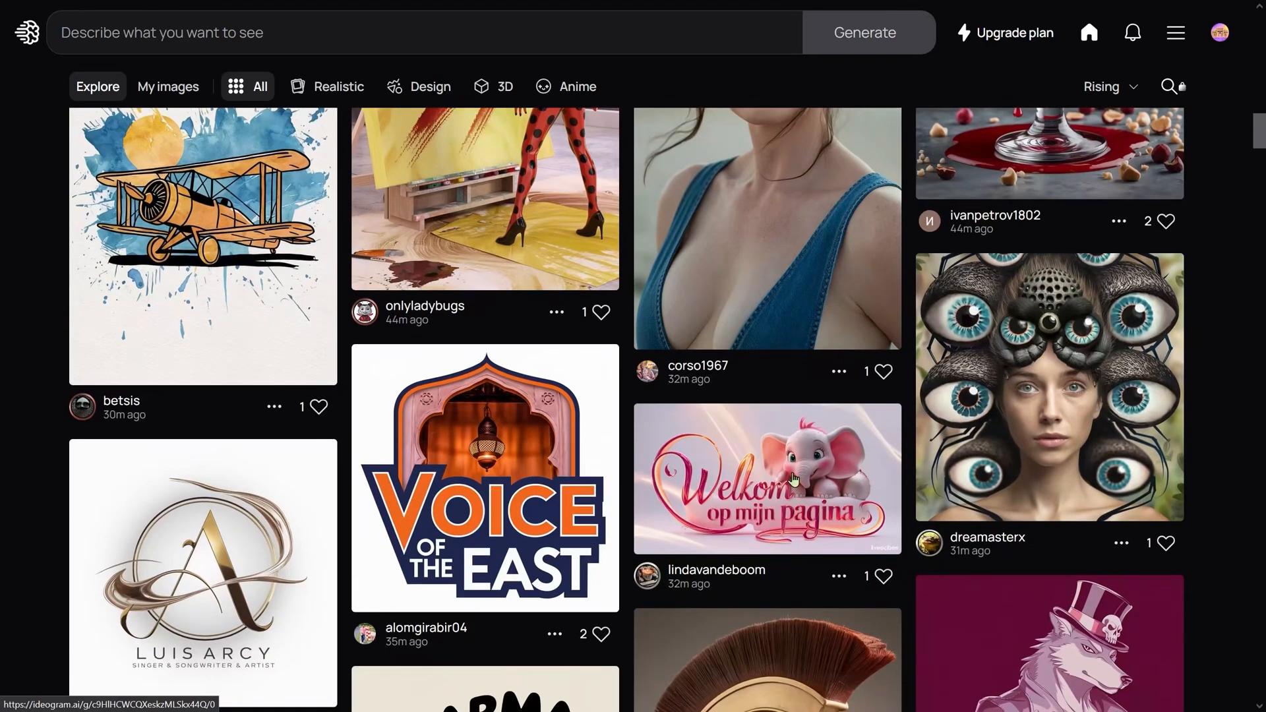
pyautogui.scroll(-3)
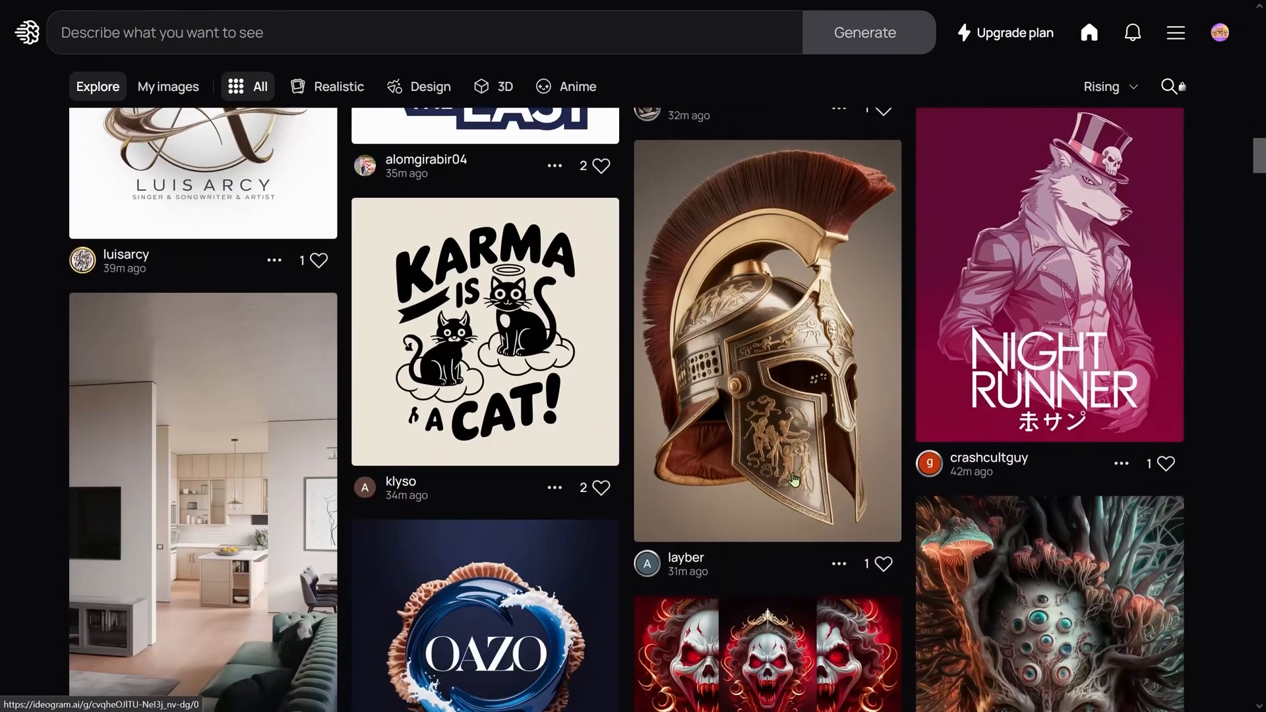
pyautogui.scroll(-3)
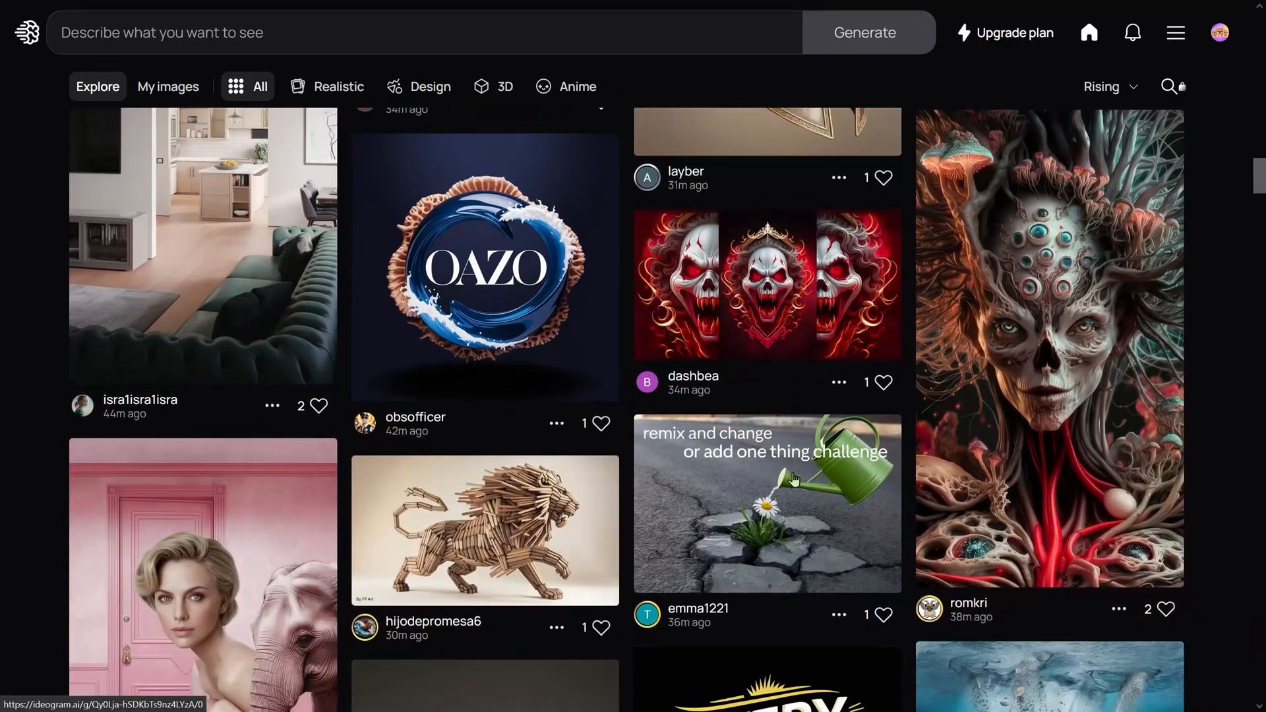
pyautogui.scroll(-3)
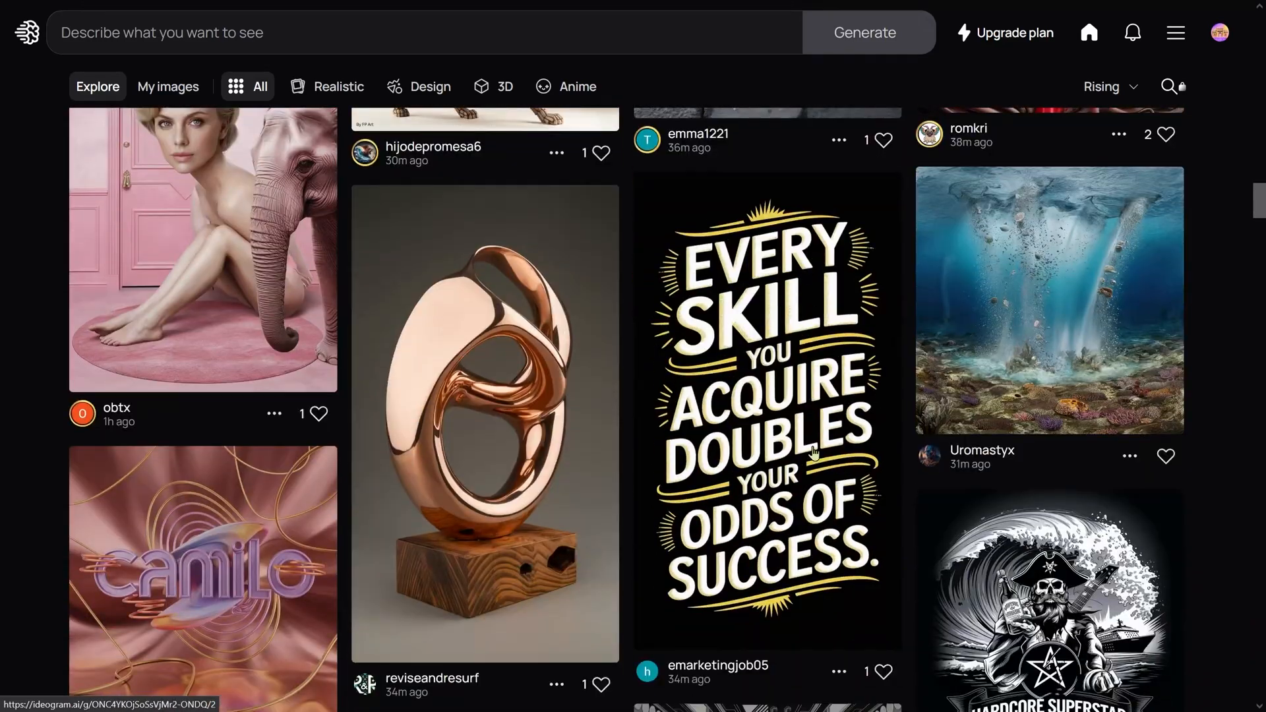
pyautogui.scroll(-3)
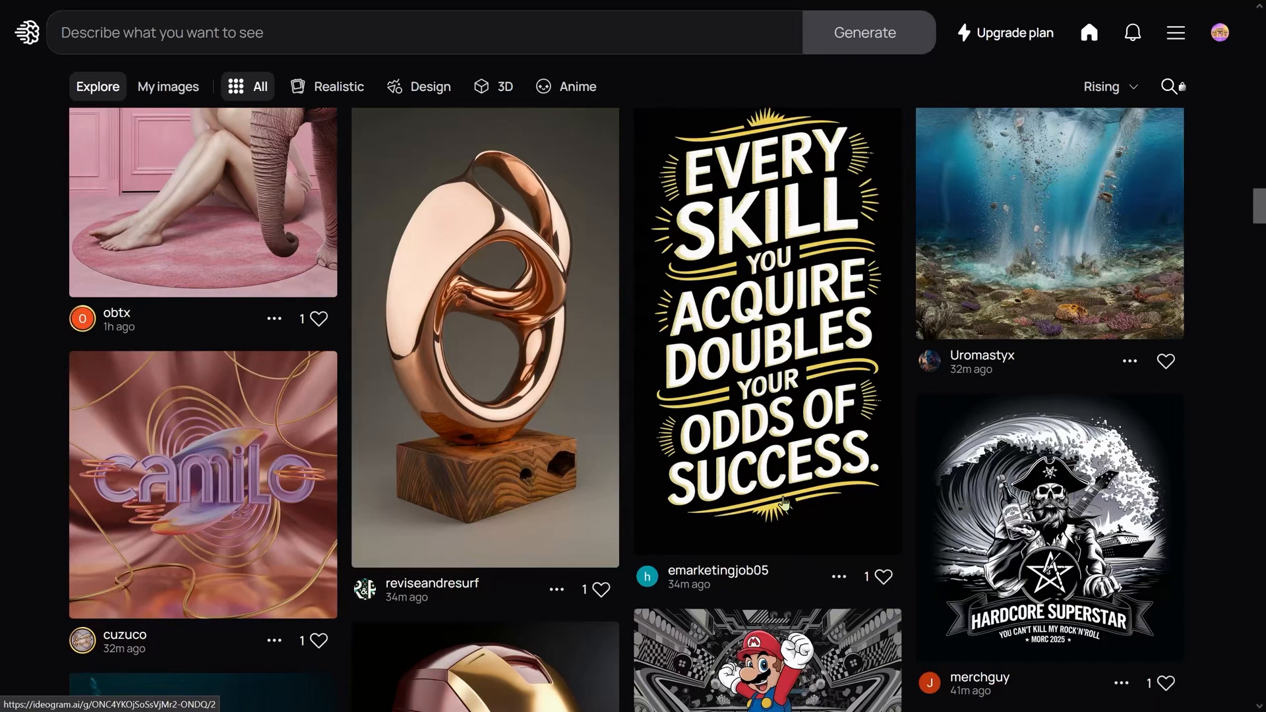
pyautogui.scroll(-3)
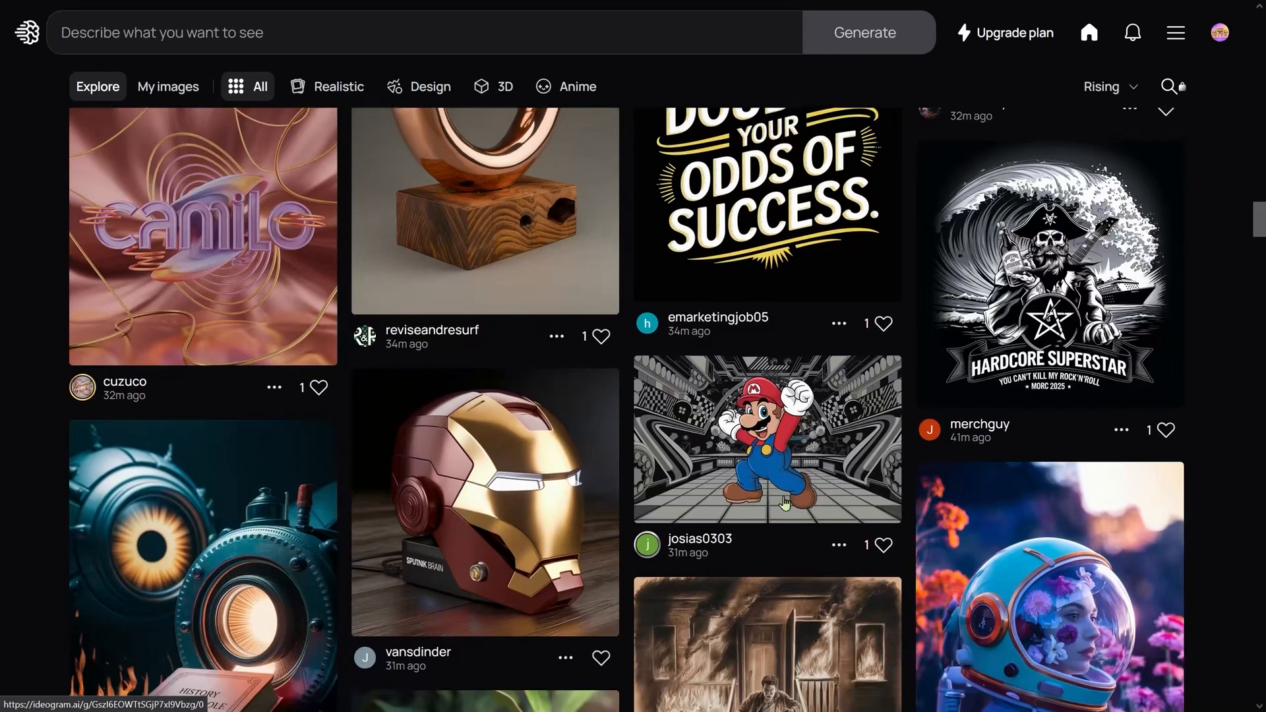
pyautogui.scroll(-3)
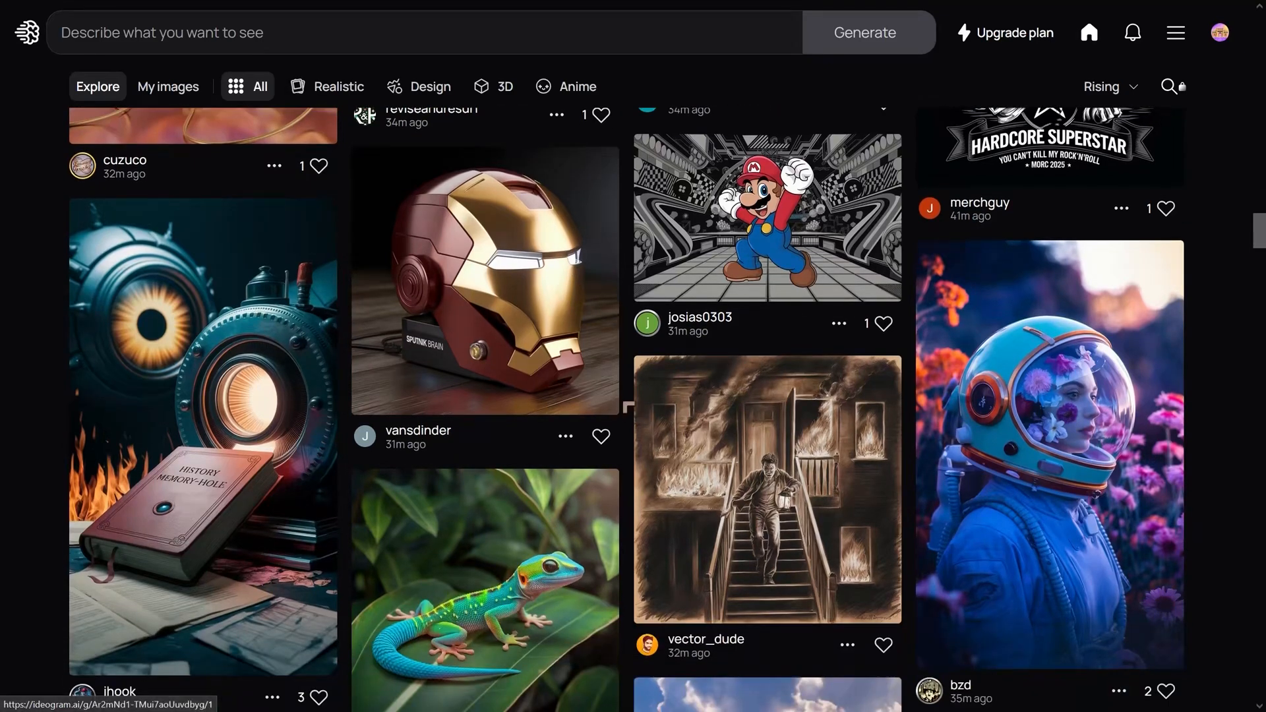
pyautogui.scroll(-3)
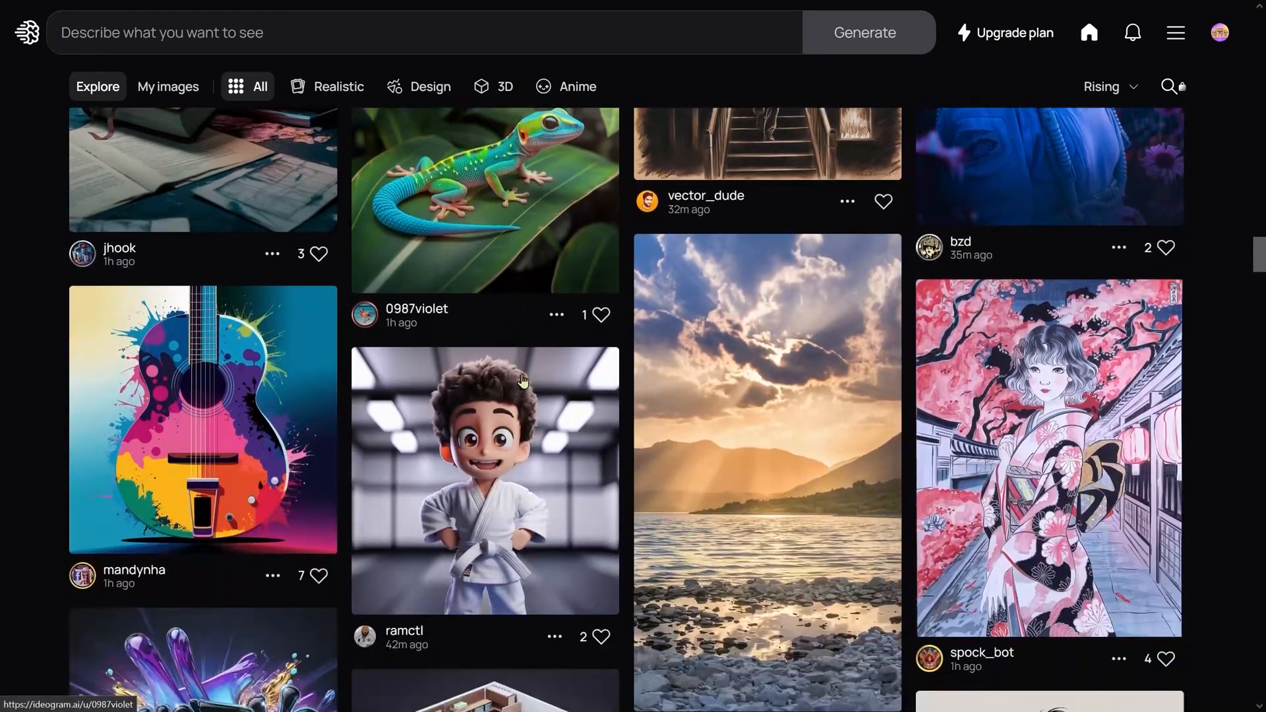
pyautogui.scroll(-3)
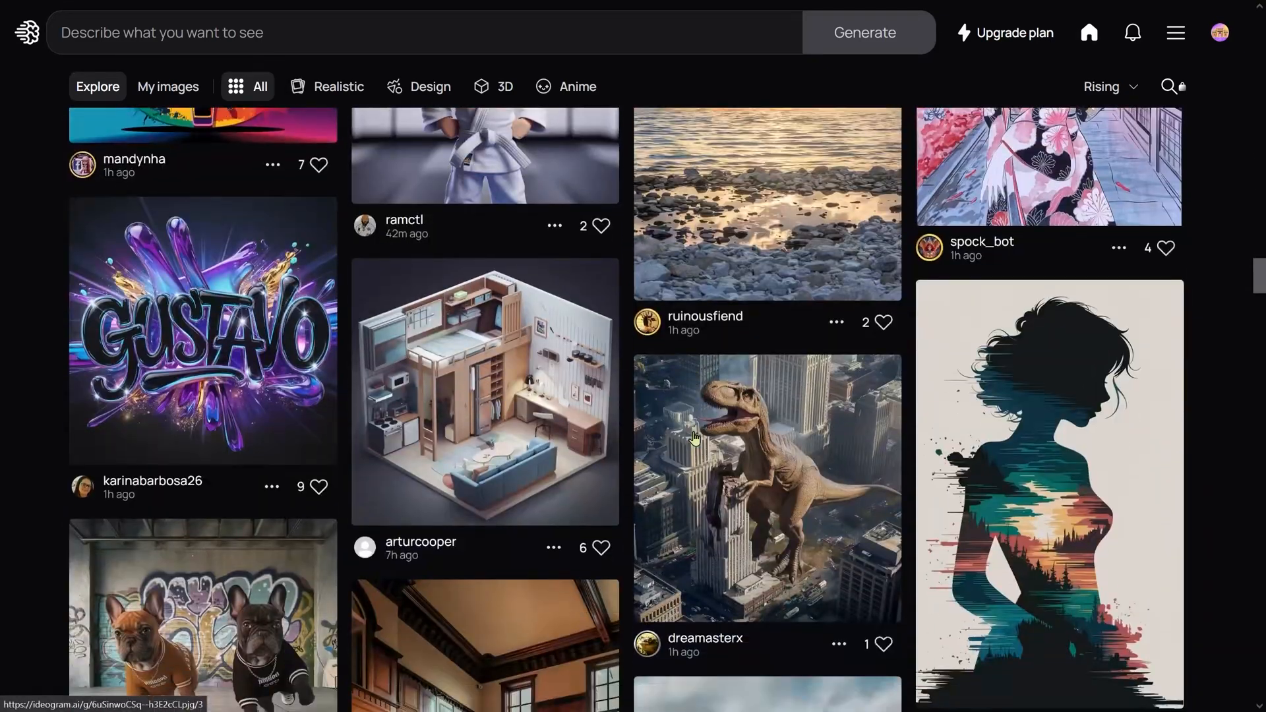
pyautogui.scroll(-3)
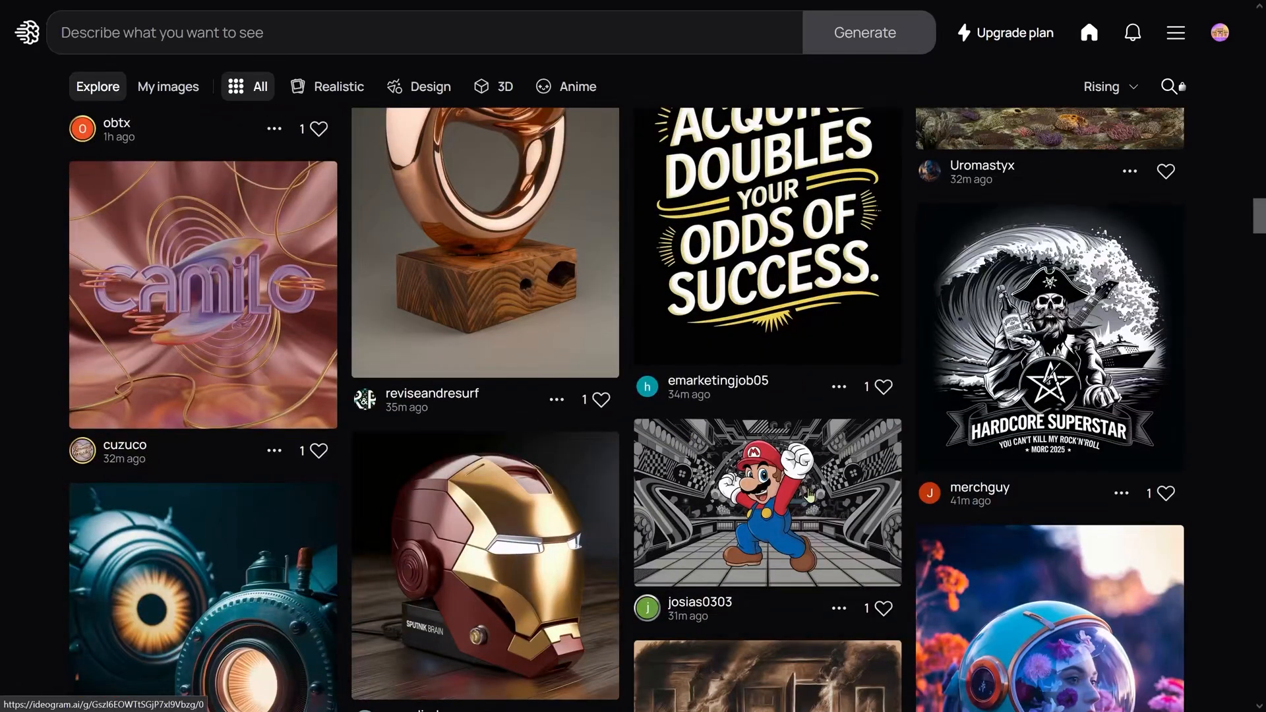
pyautogui.scroll(-3)
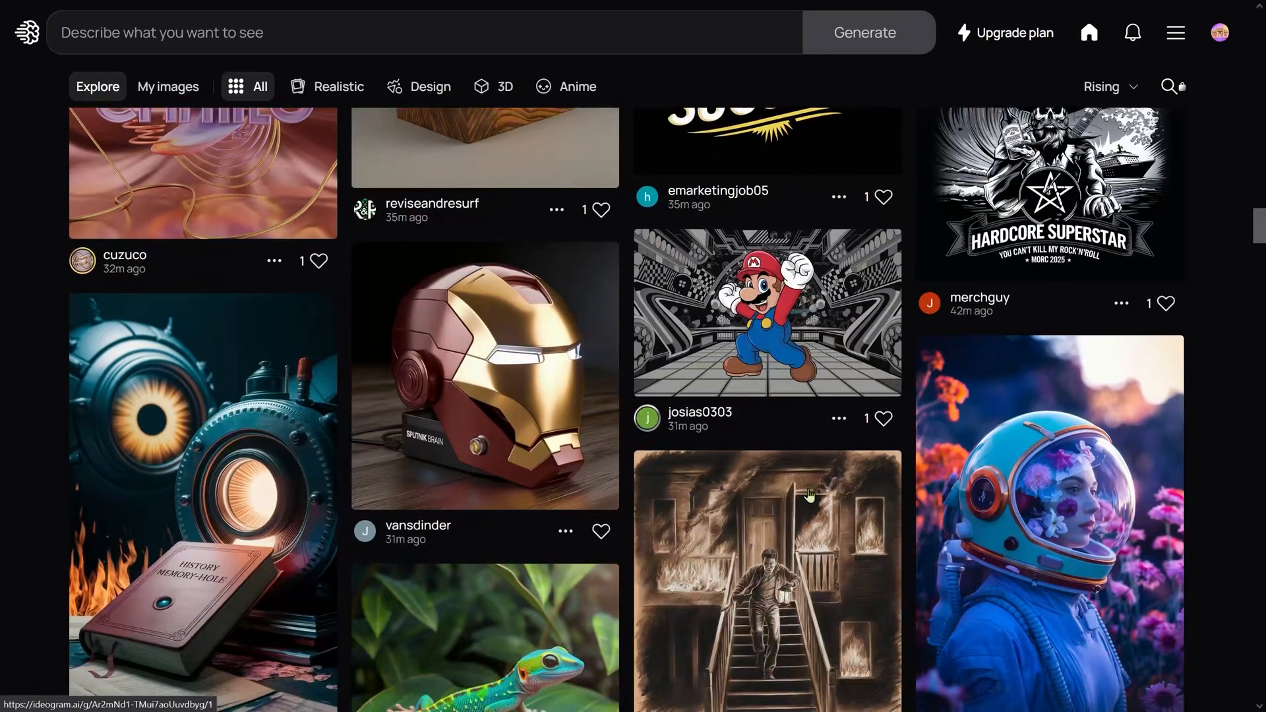
pyautogui.scroll(-3)
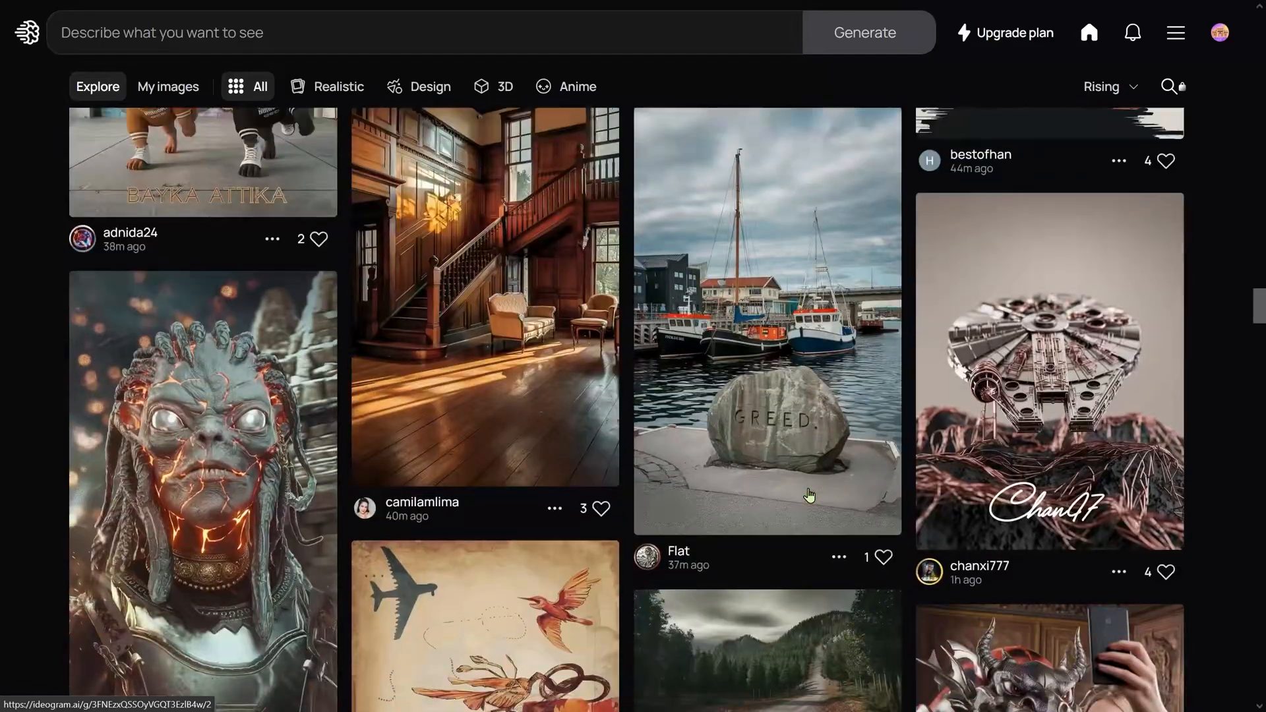
pyautogui.scroll(-3)
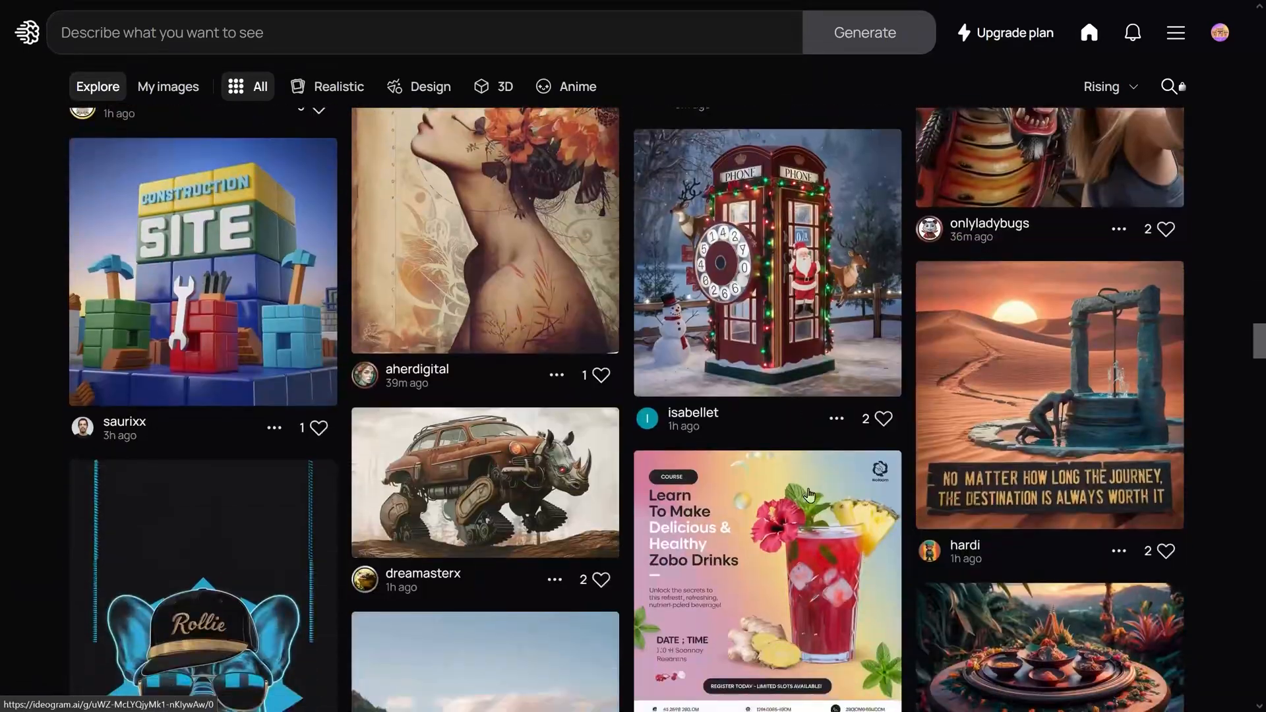
# - Browse the Explore feed, view another warrior helmet variation, and reach the glass owl post
pyautogui.scroll(-3)
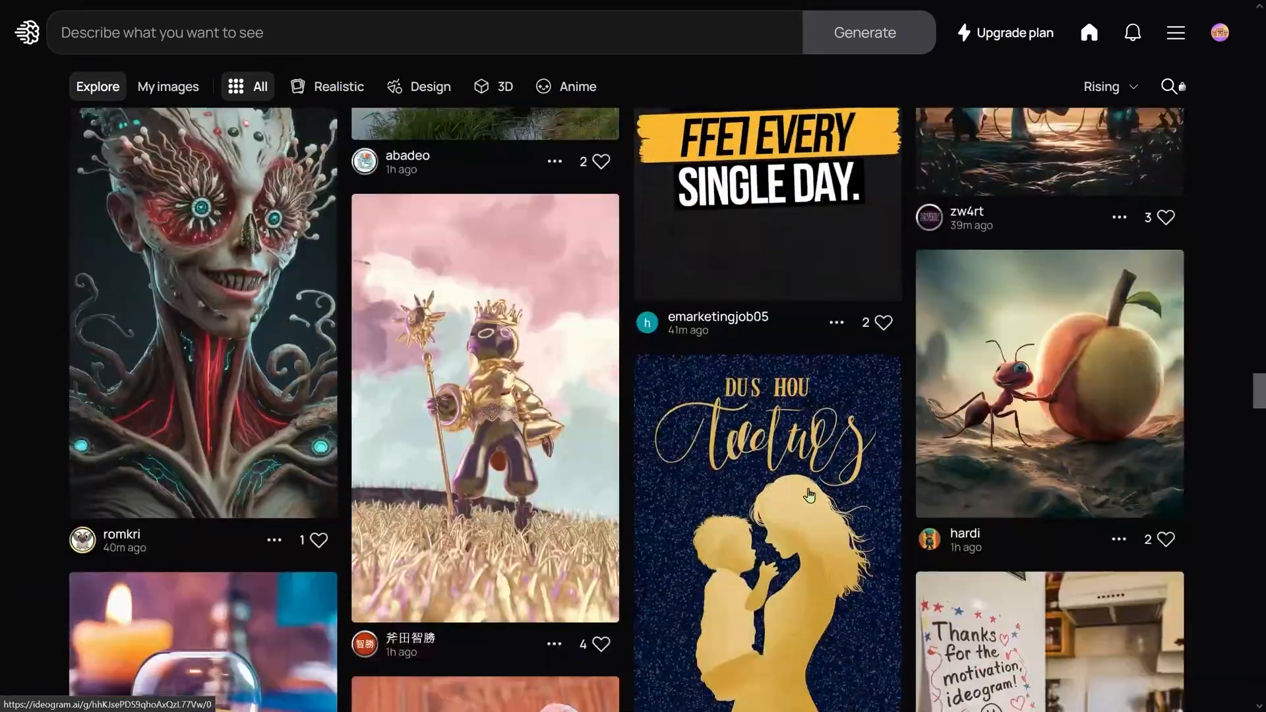
pyautogui.scroll(-3)
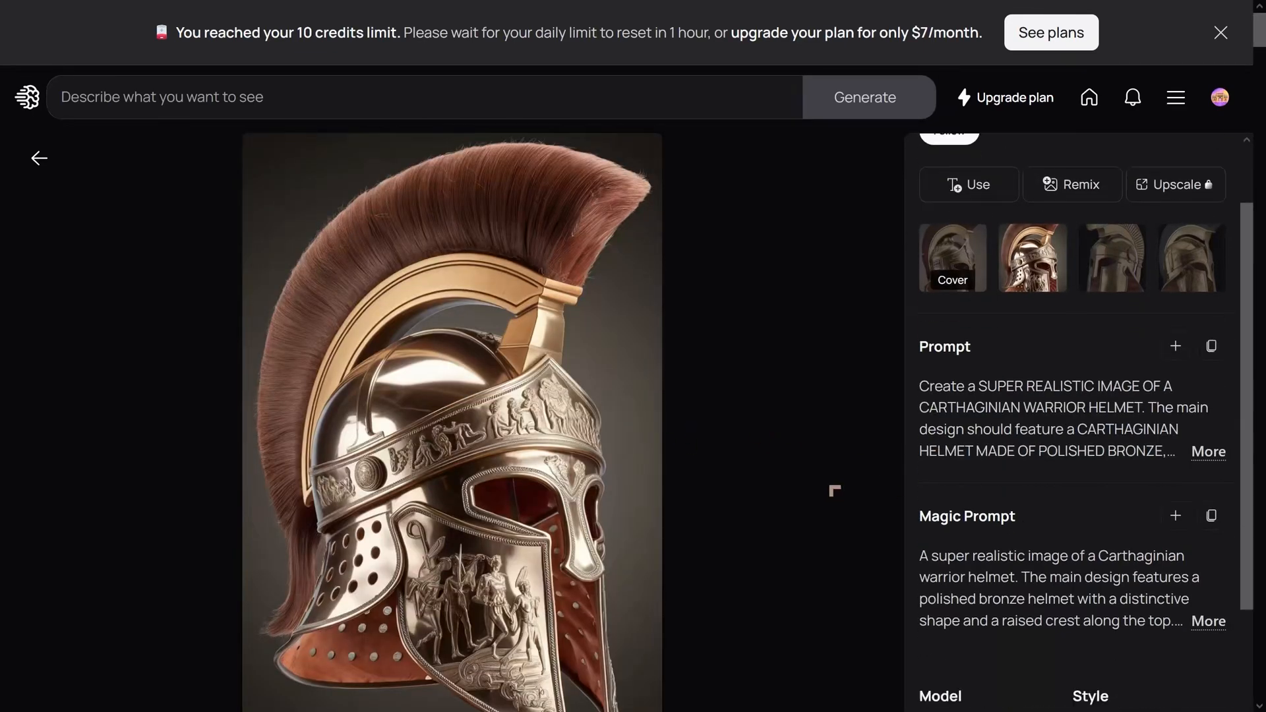
pyautogui.scroll(-3)
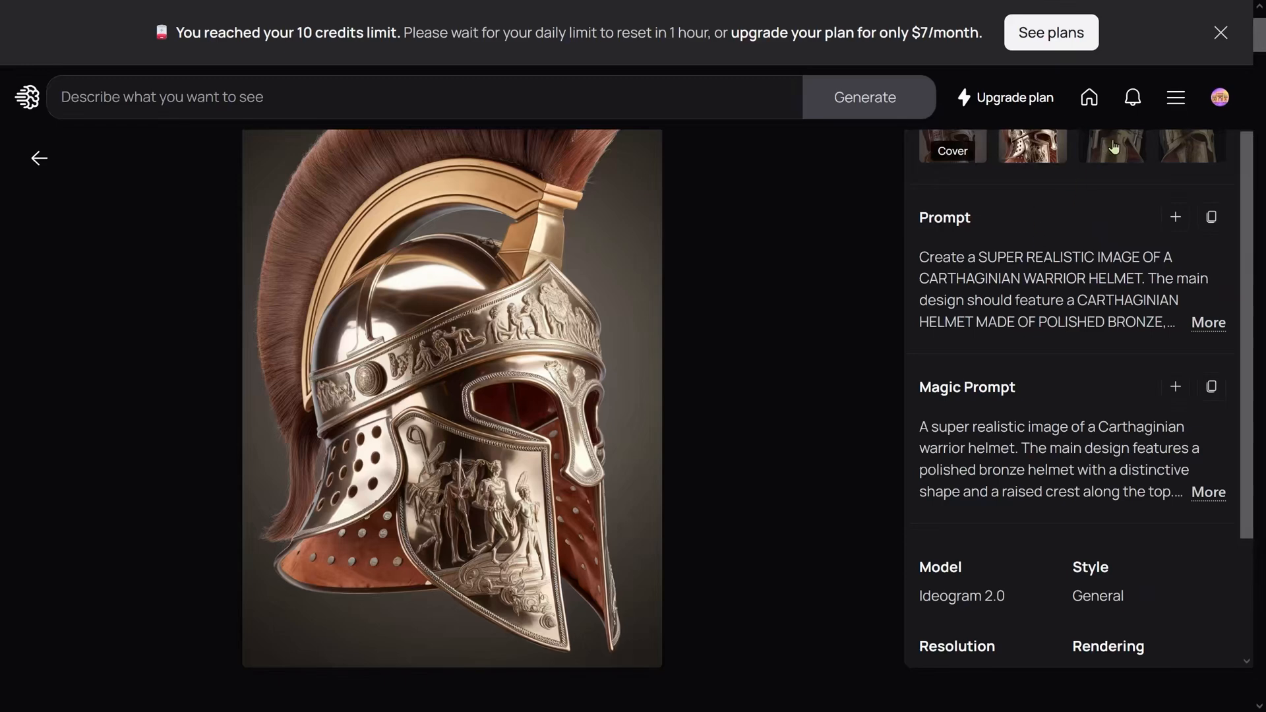
pyautogui.click(1113, 146)
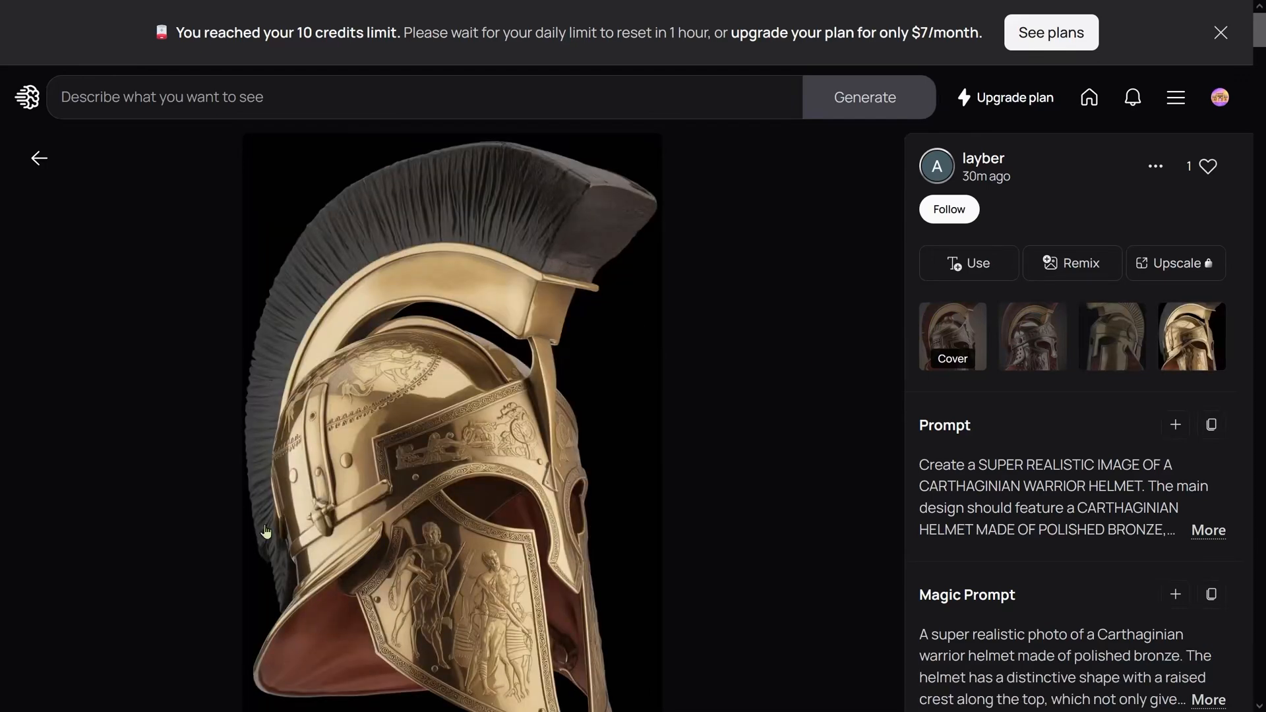
pyautogui.moveTo(547, 574)
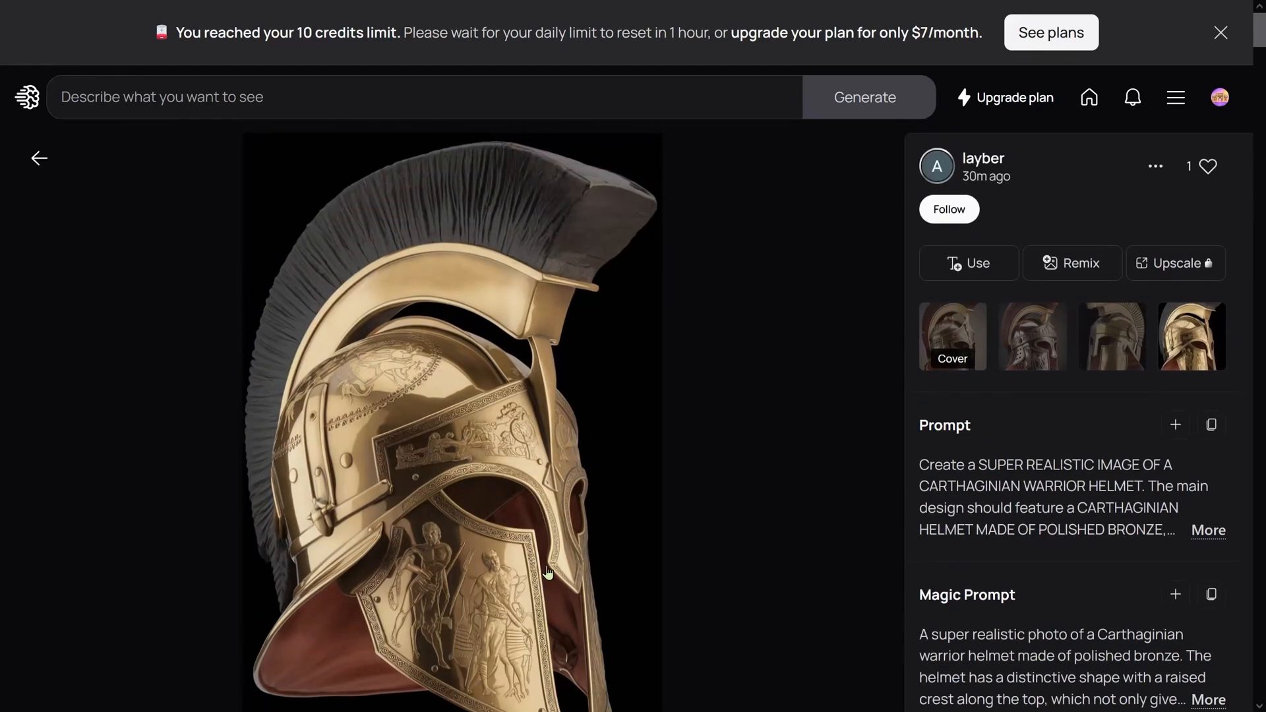
pyautogui.scroll(-3)
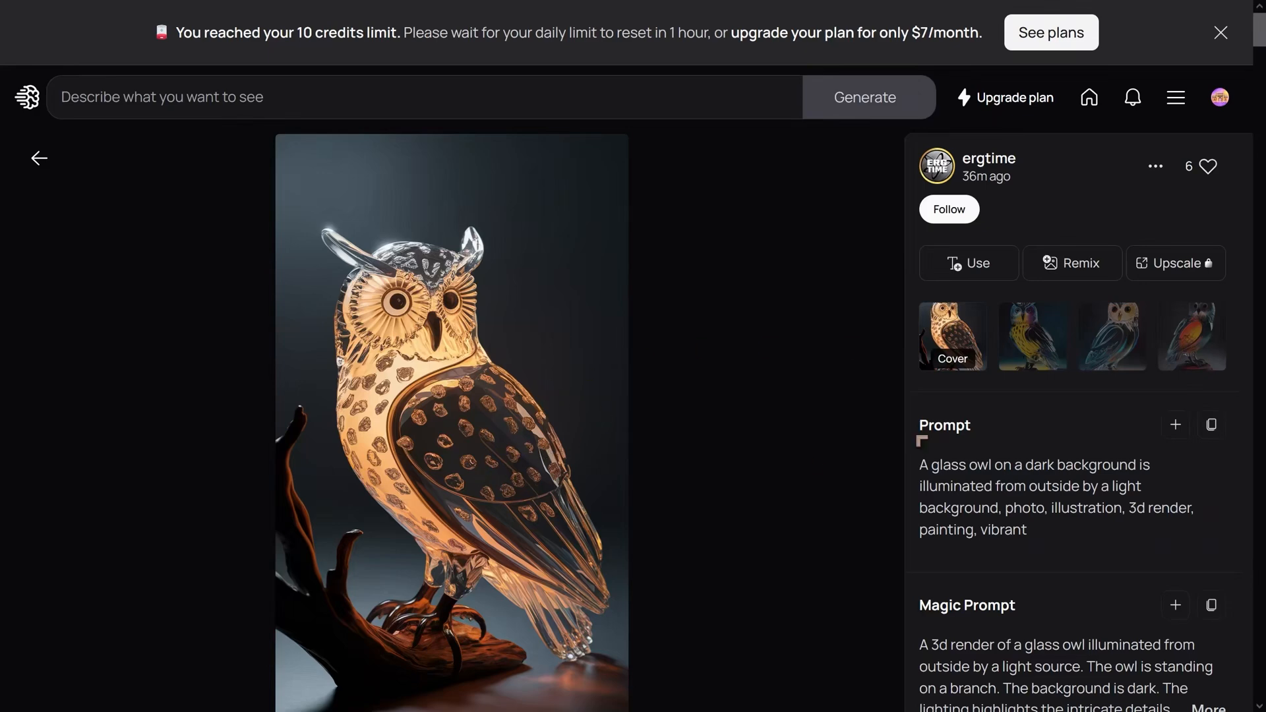
pyautogui.moveTo(1027, 349)
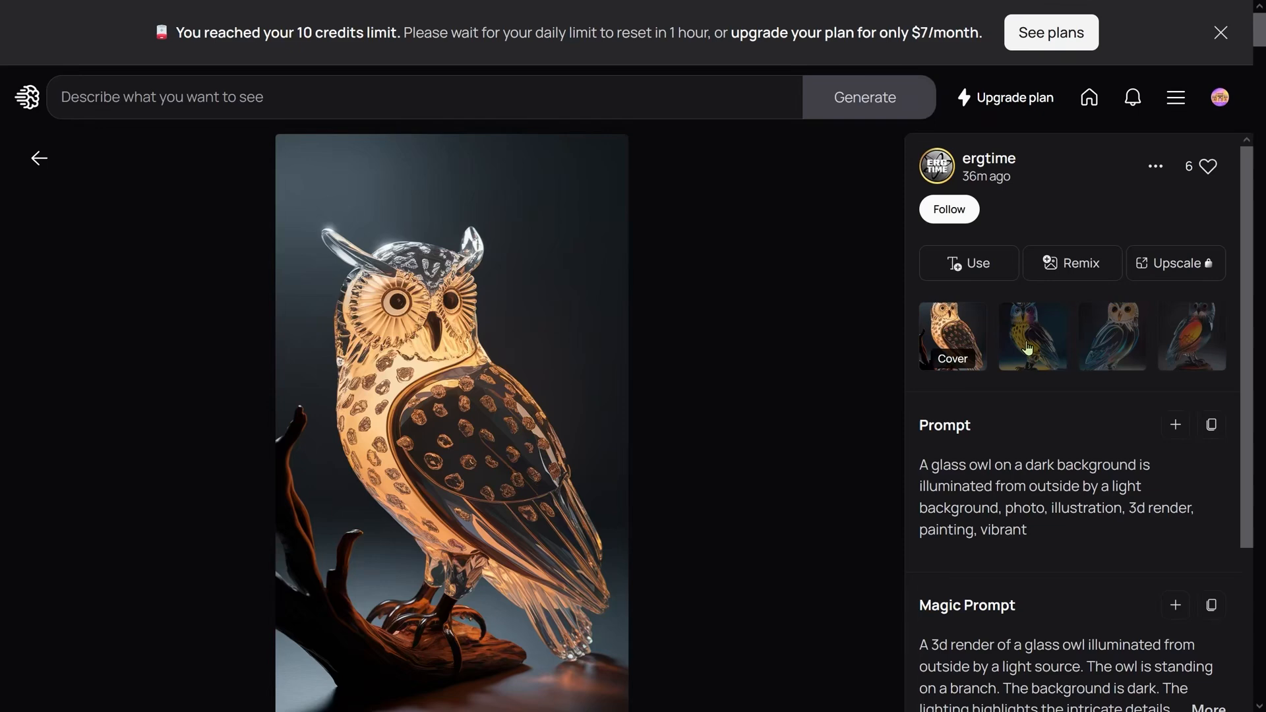
# - View the yellow glass owl variation and another of its colour variants
pyautogui.click(1033, 337)
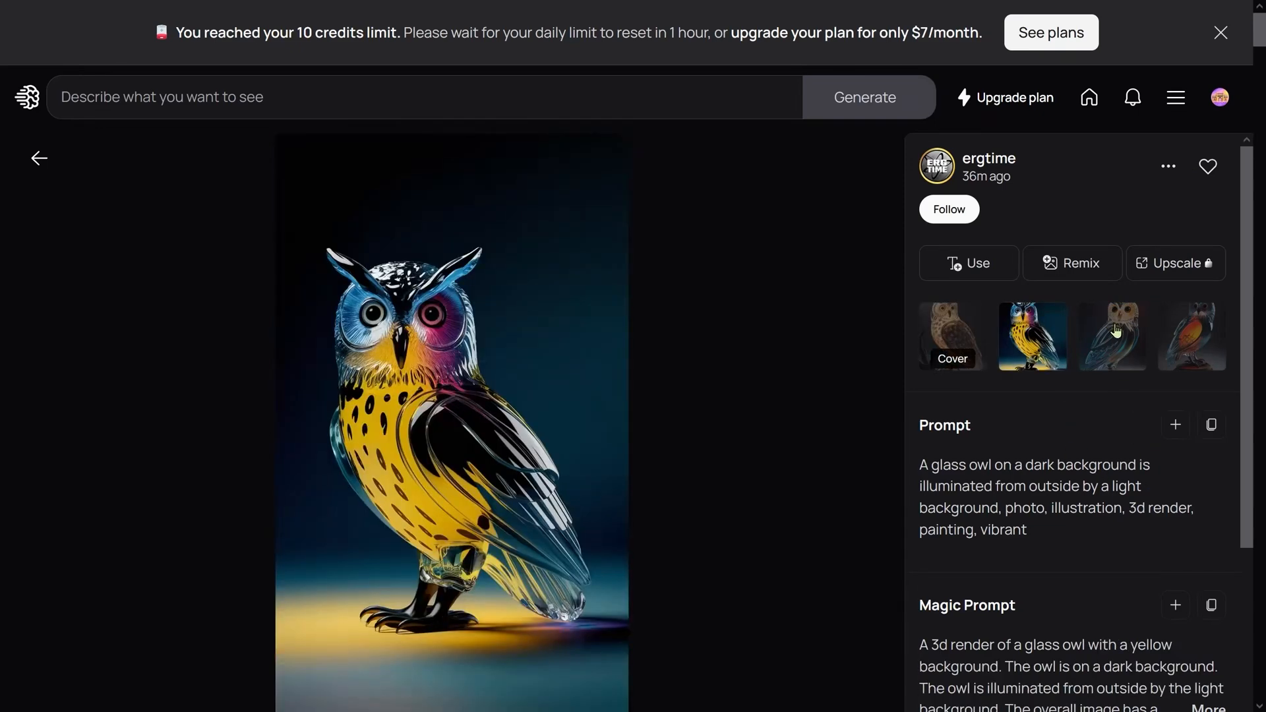
pyautogui.click(1113, 336)
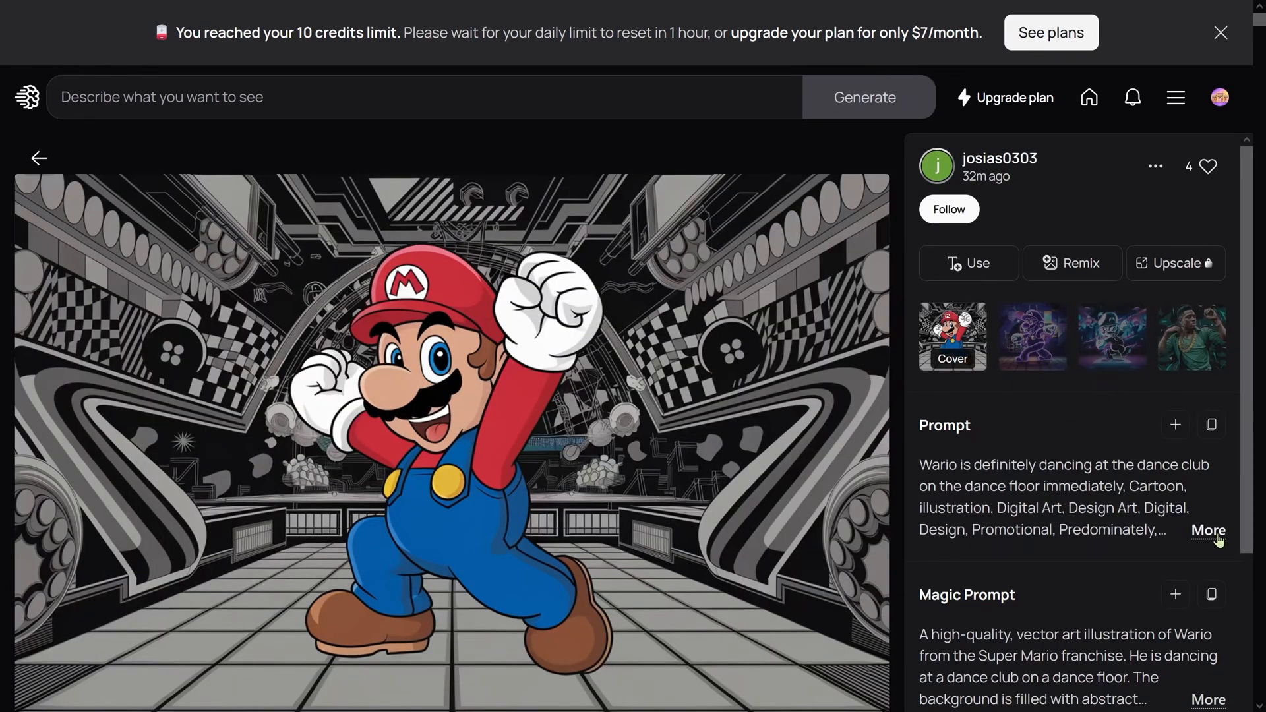
# - Read the Wario image's full prompt, flip through its dancing variants, and move to the neon sign image
pyautogui.click(1214, 530)
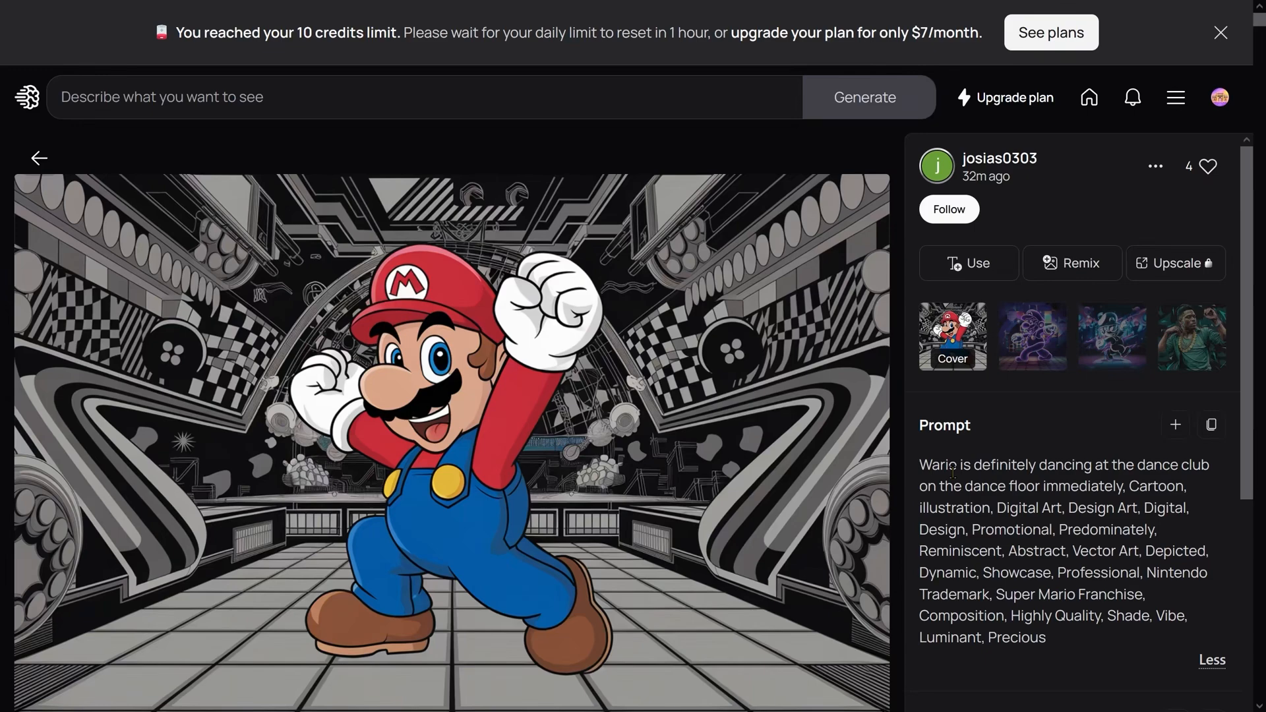
pyautogui.scroll(-3)
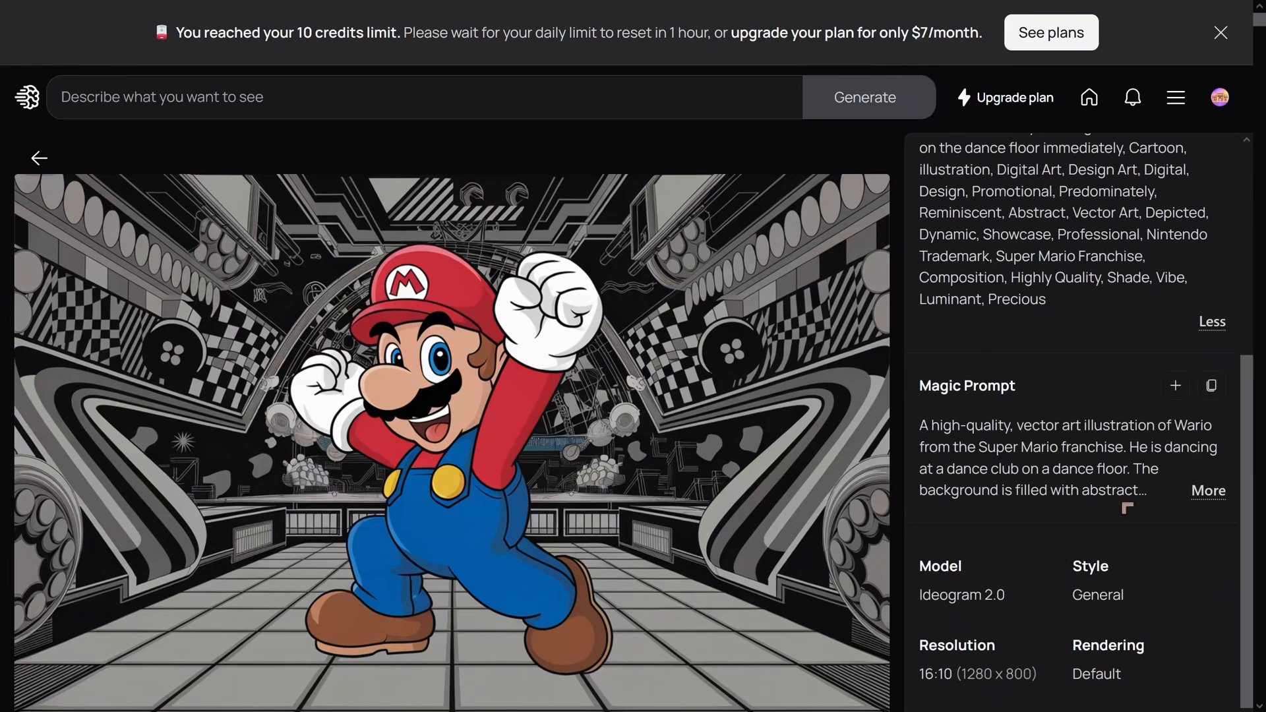
pyautogui.click(1192, 337)
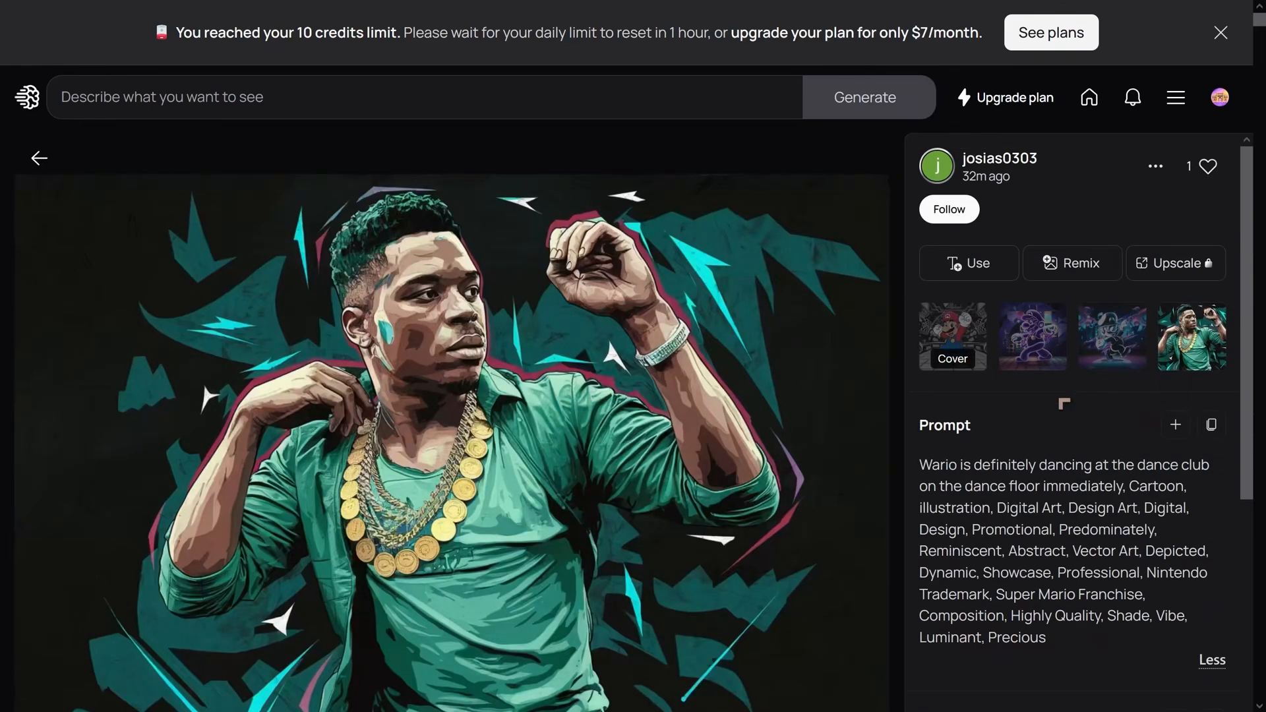
pyautogui.click(1112, 338)
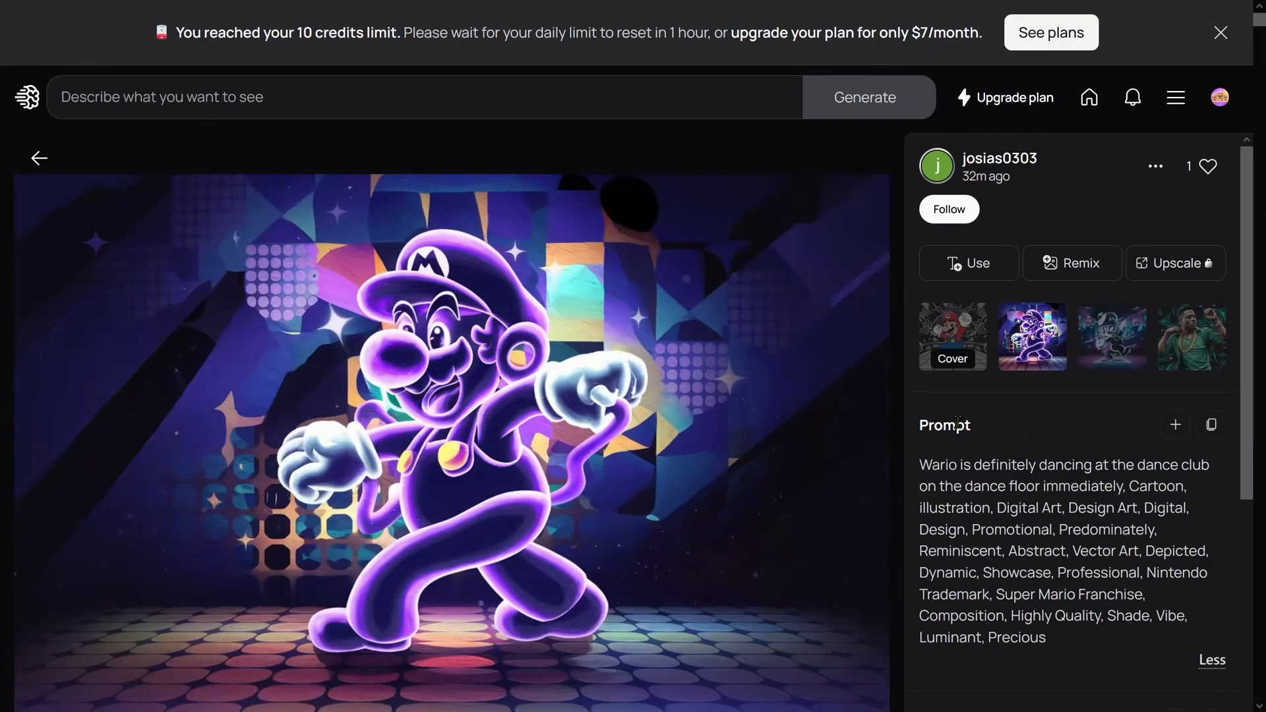
pyautogui.click(952, 337)
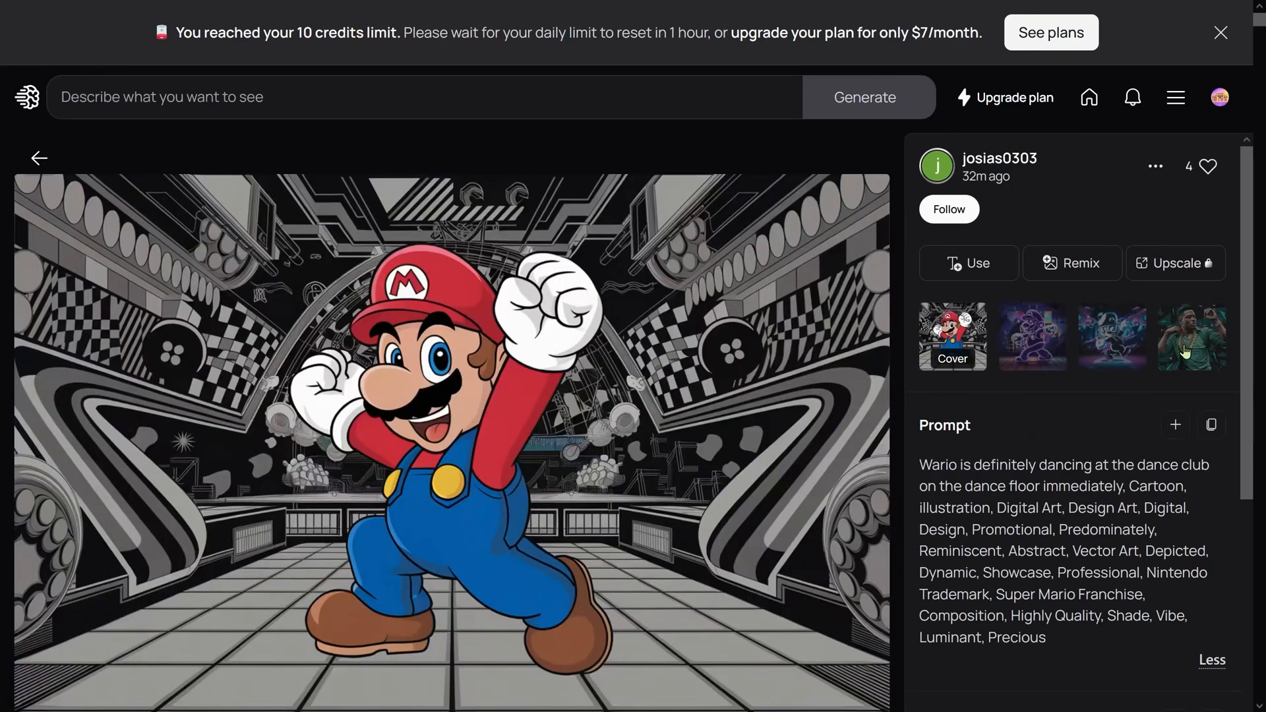
pyautogui.click(1190, 338)
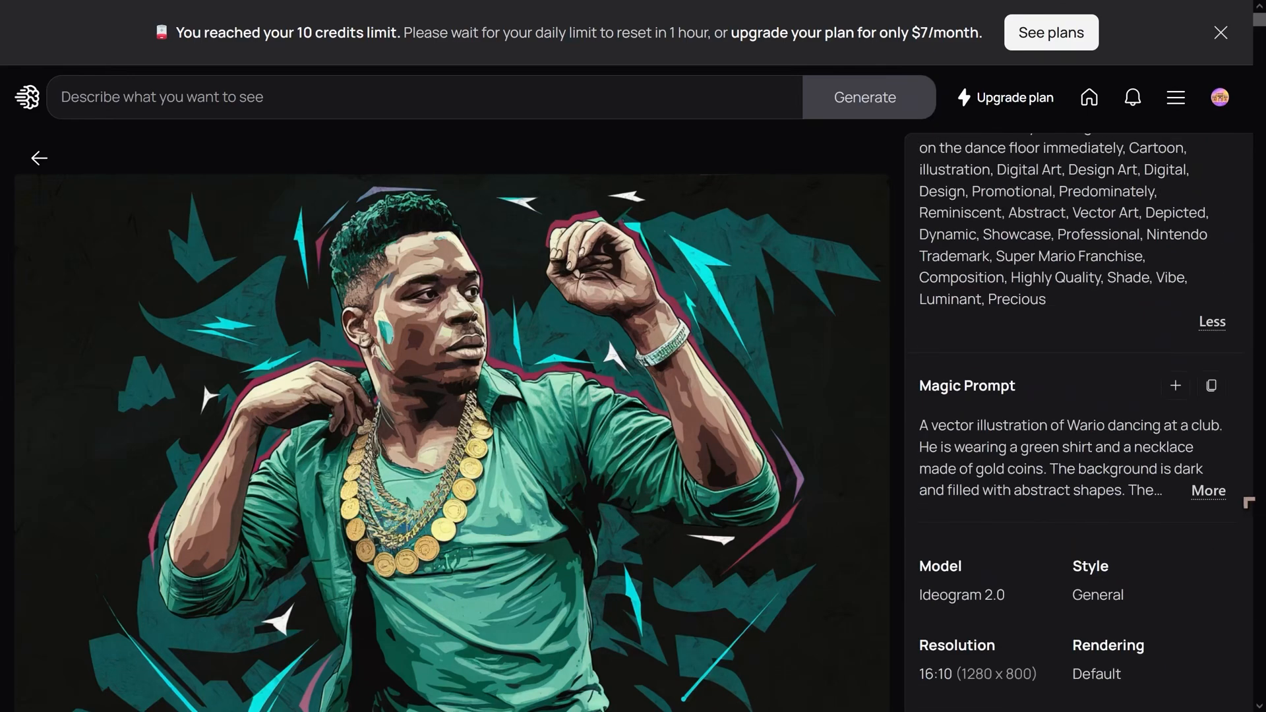
pyautogui.click(1205, 490)
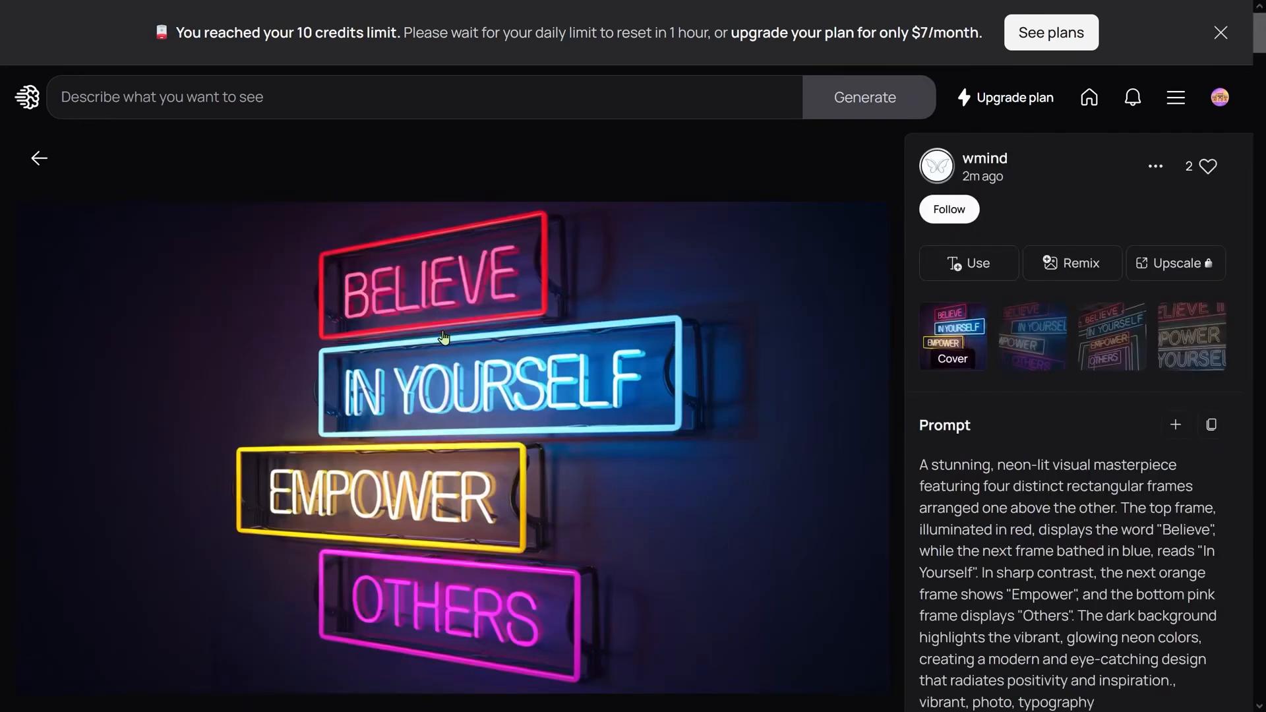
# - Open the samurai warrior generation with the scarred face and dragon-crested helmet
pyautogui.click(1220, 32)
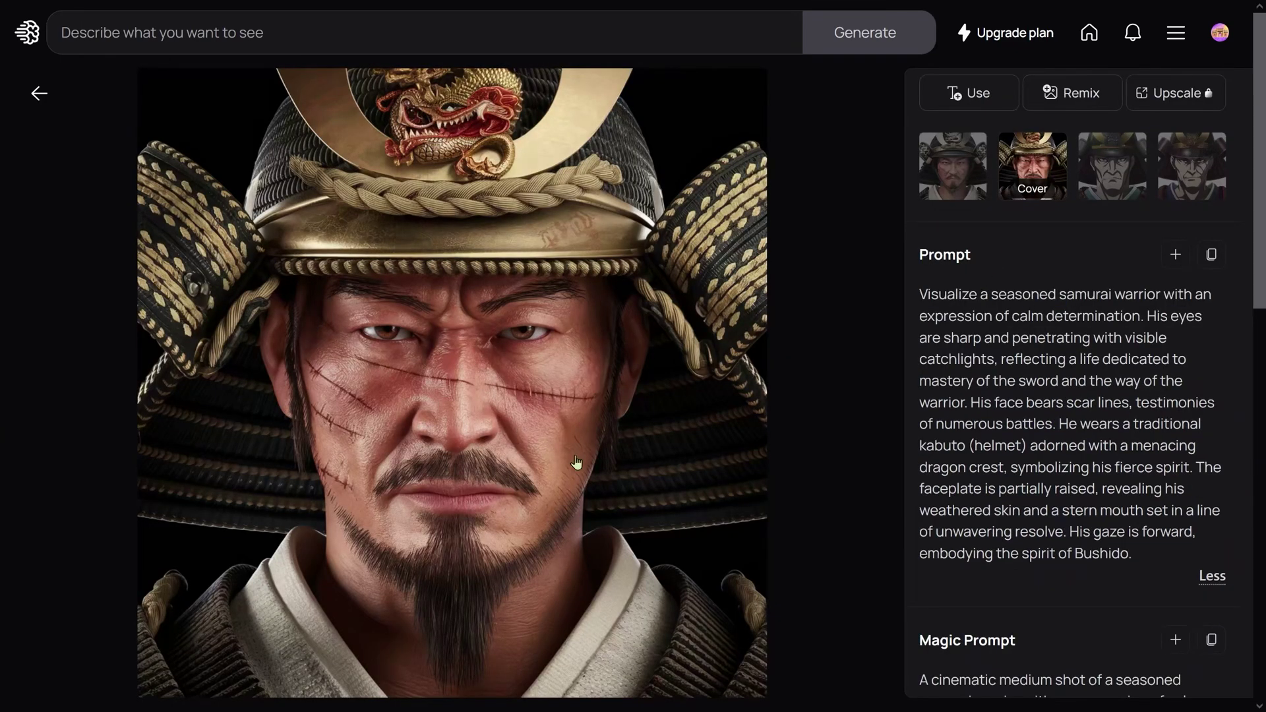
pyautogui.moveTo(533, 530)
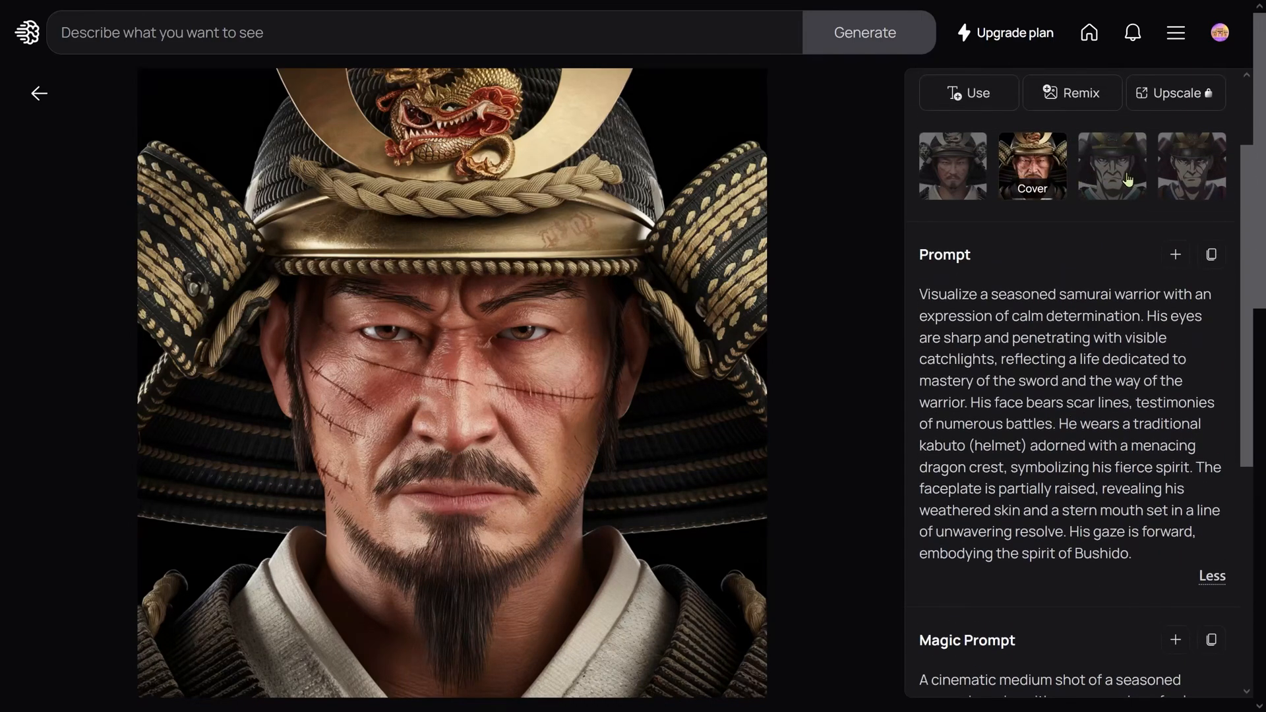
# - Compare the anime, scarred anime and white-background samurai variants, then open the top-hat woman generation
pyautogui.click(1112, 166)
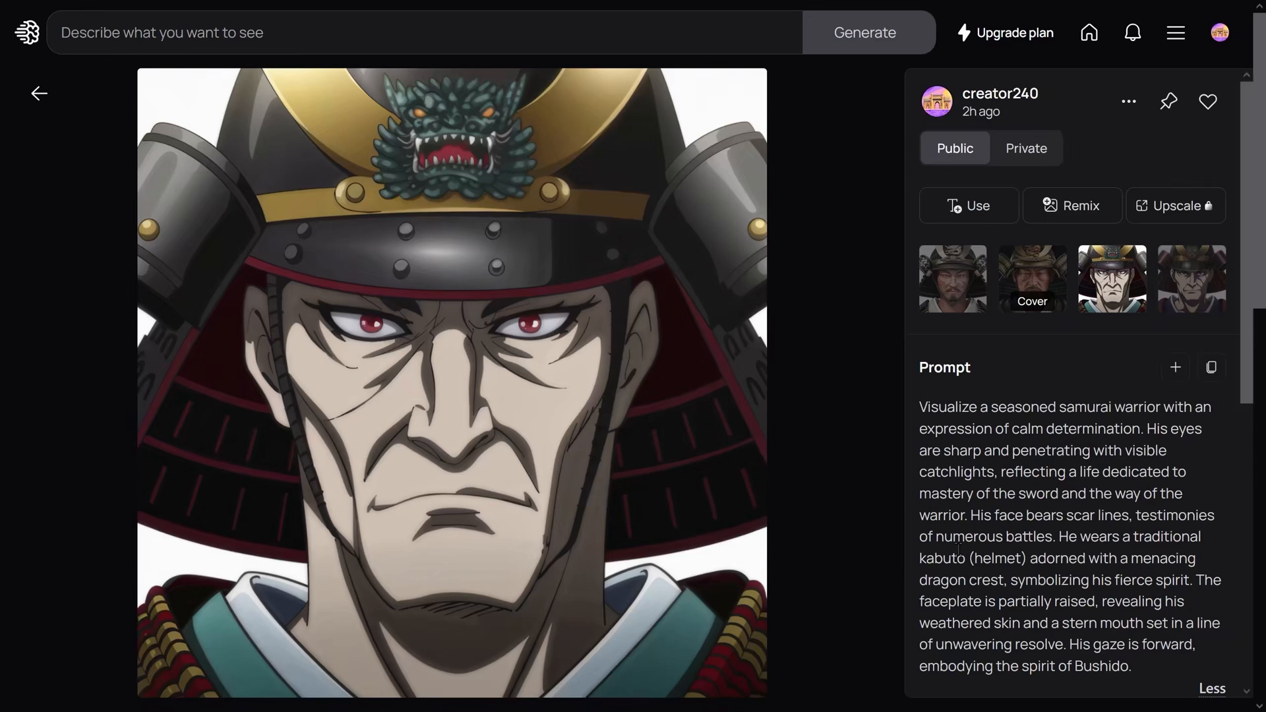
pyautogui.click(1192, 277)
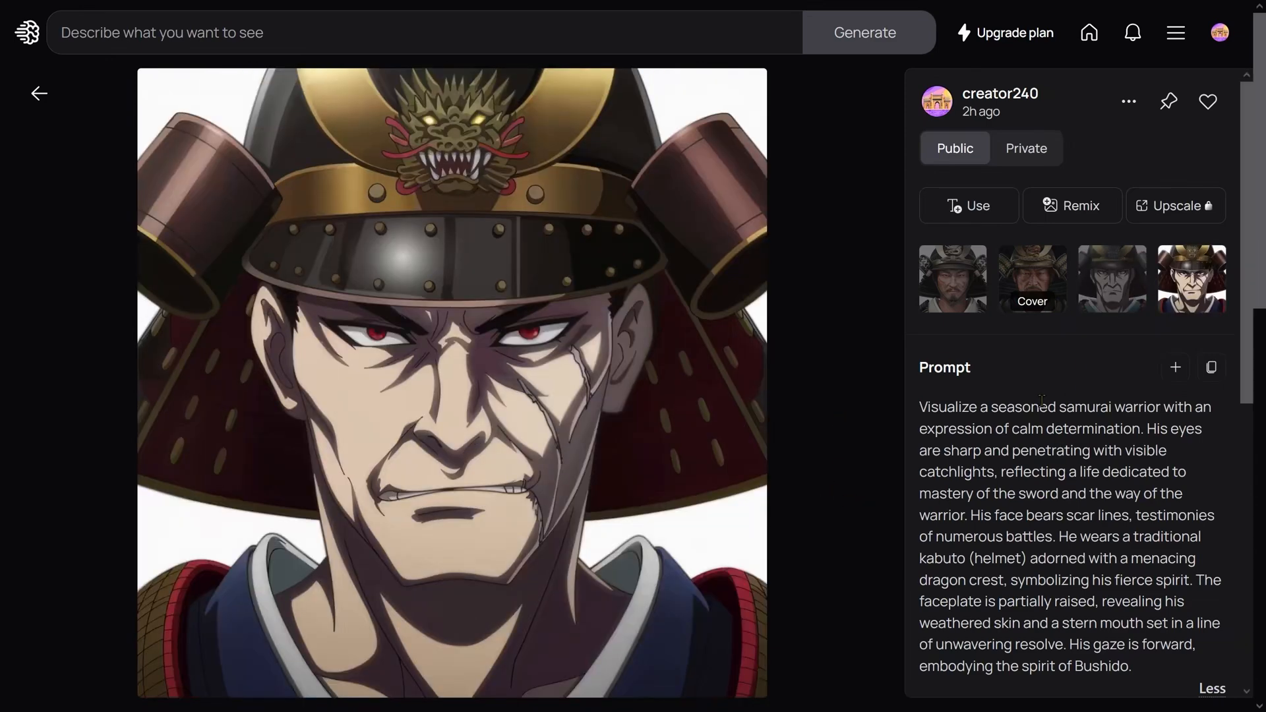
pyautogui.click(1031, 278)
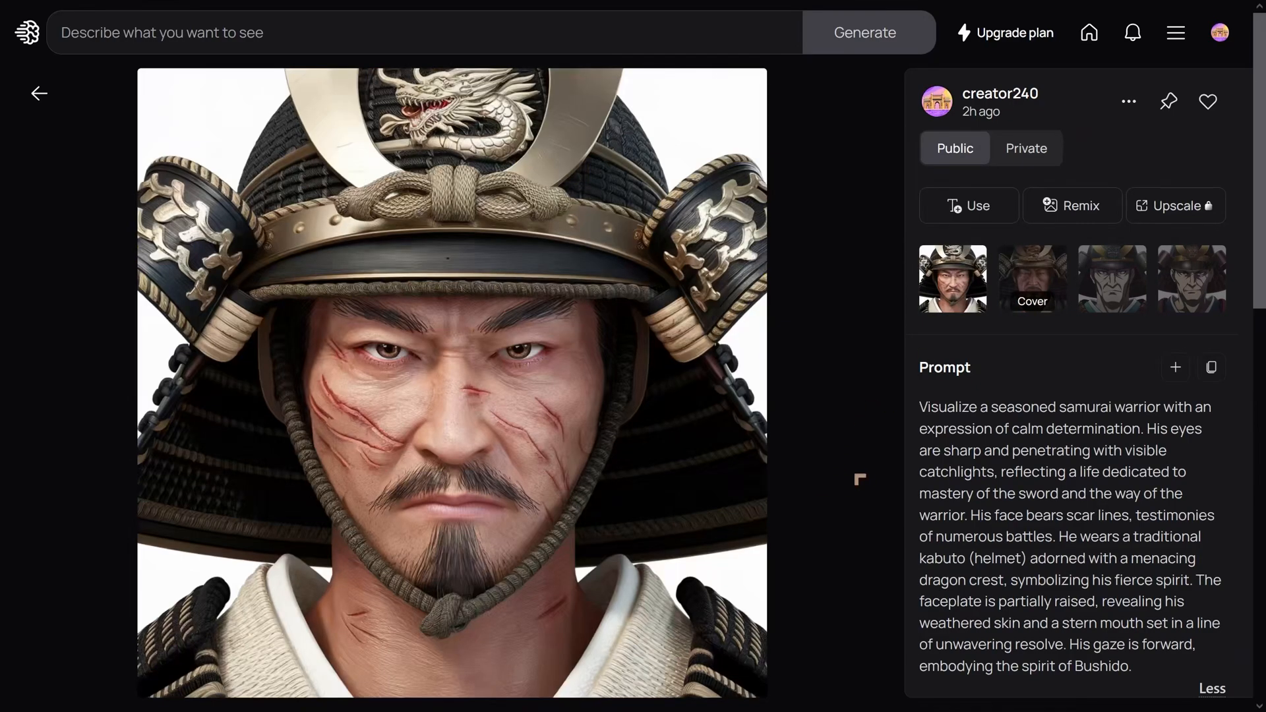
pyautogui.moveTo(464, 569)
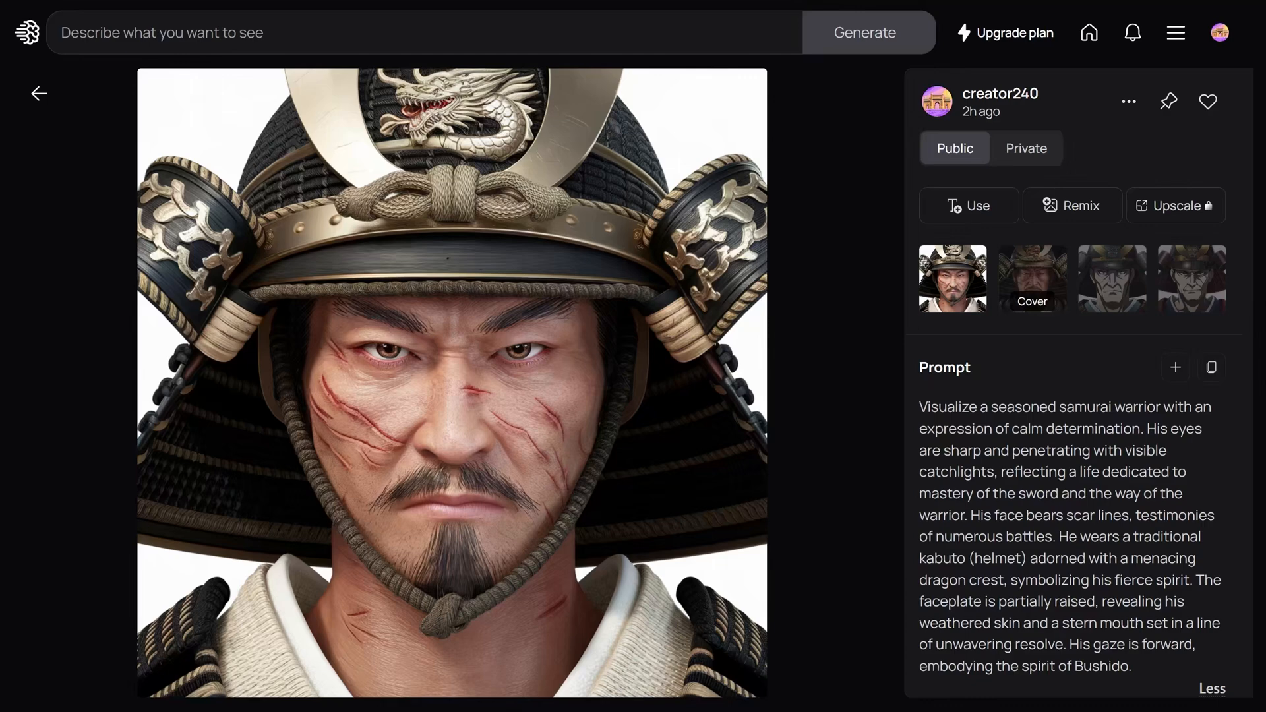
pyautogui.click(40, 92)
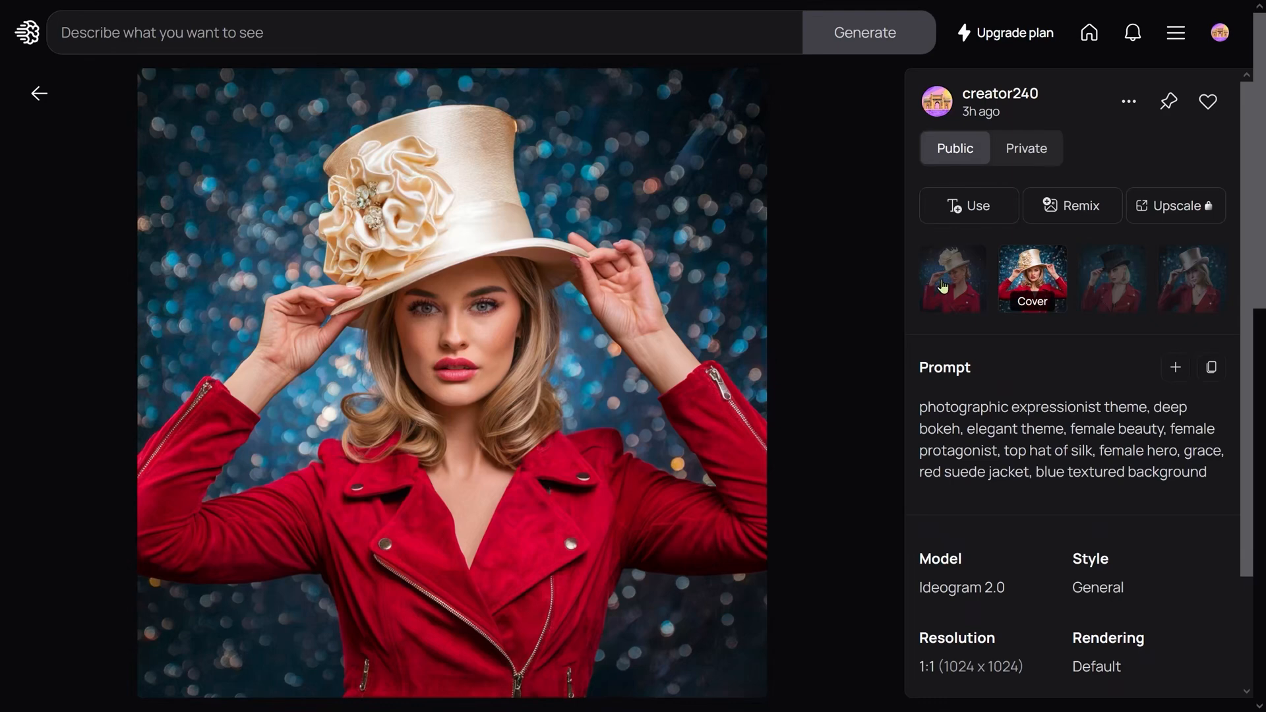
# - Flip through the black and pale silk top hat variants, returning to the cream flowered hat image
pyautogui.click(952, 279)
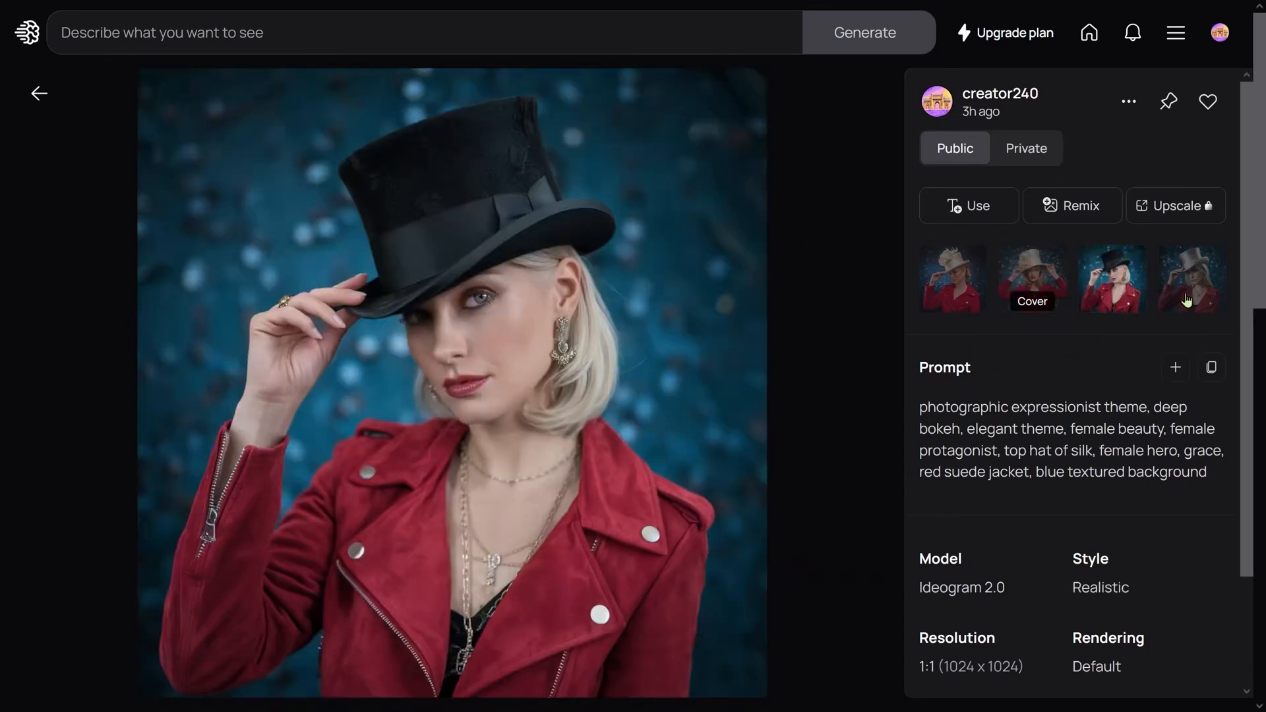
pyautogui.click(1031, 278)
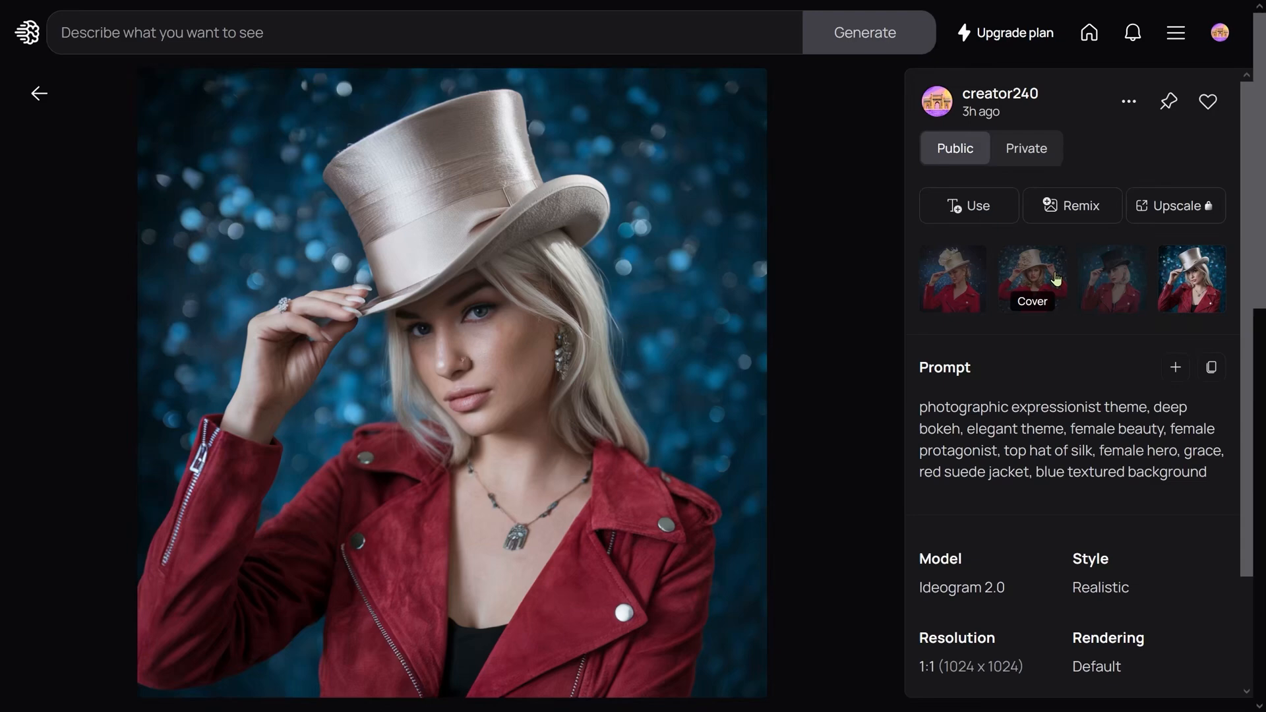
pyautogui.click(1032, 280)
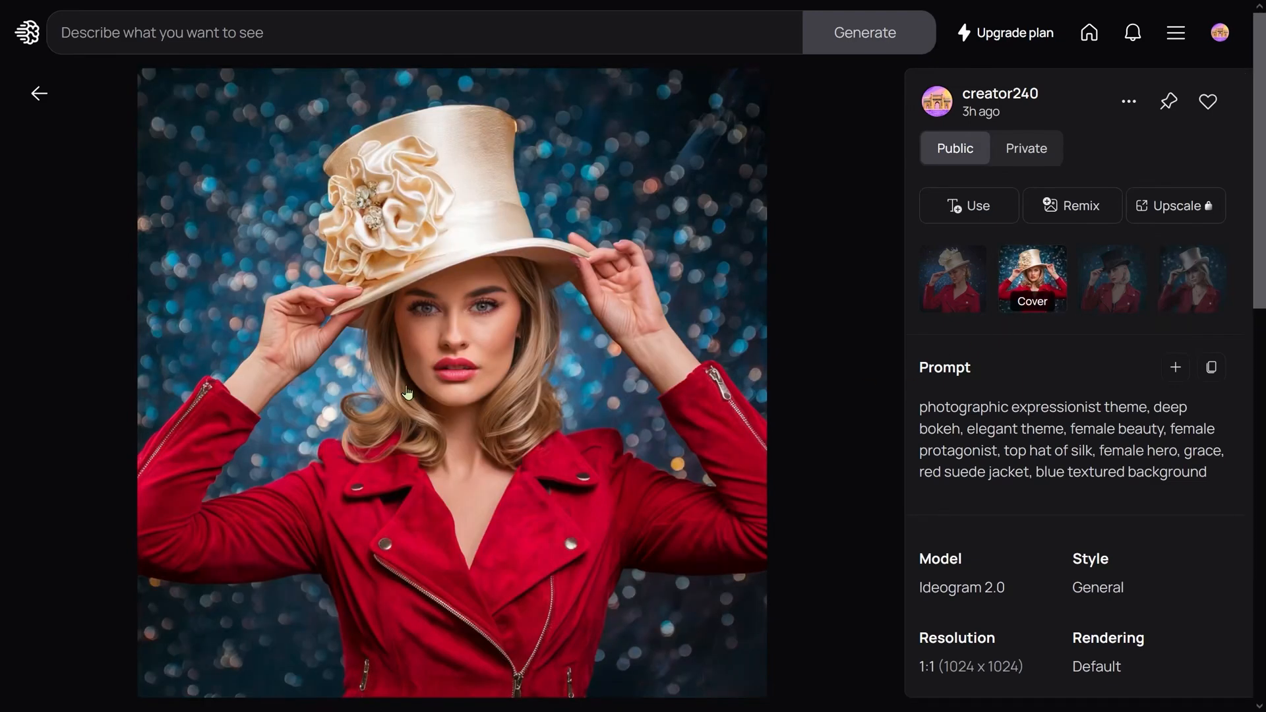
pyautogui.moveTo(596, 546)
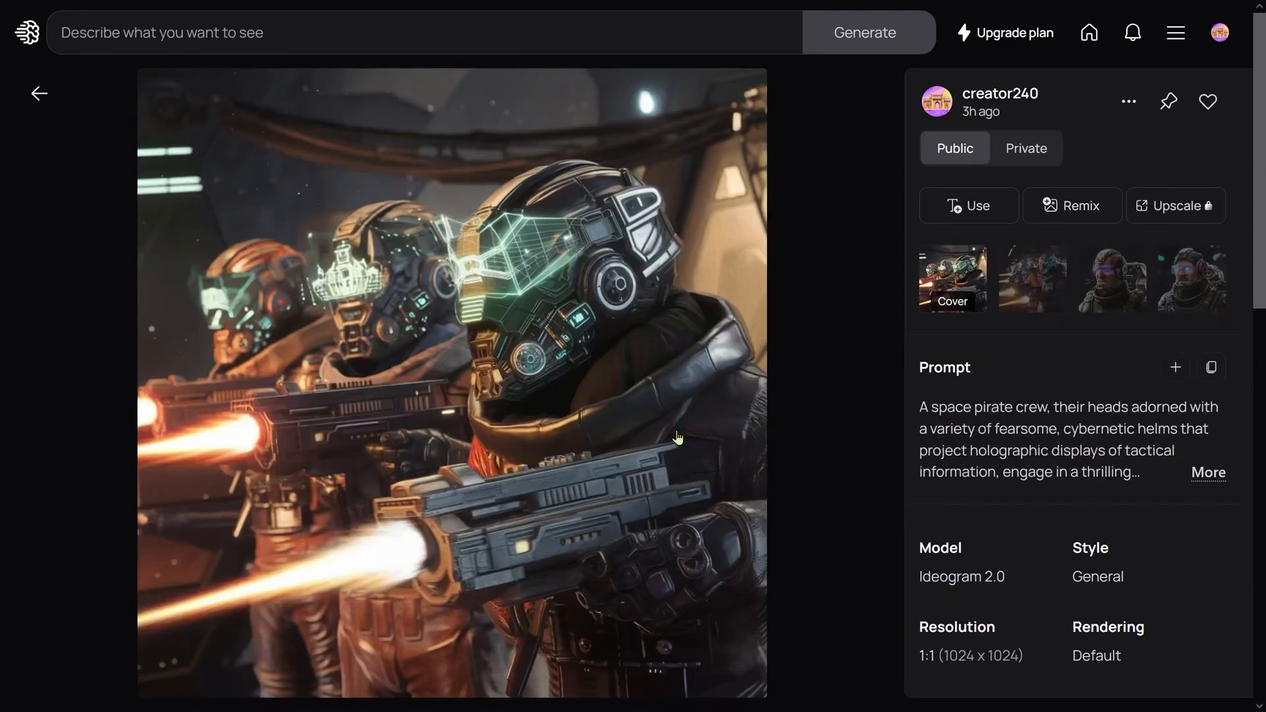
pyautogui.moveTo(377, 327)
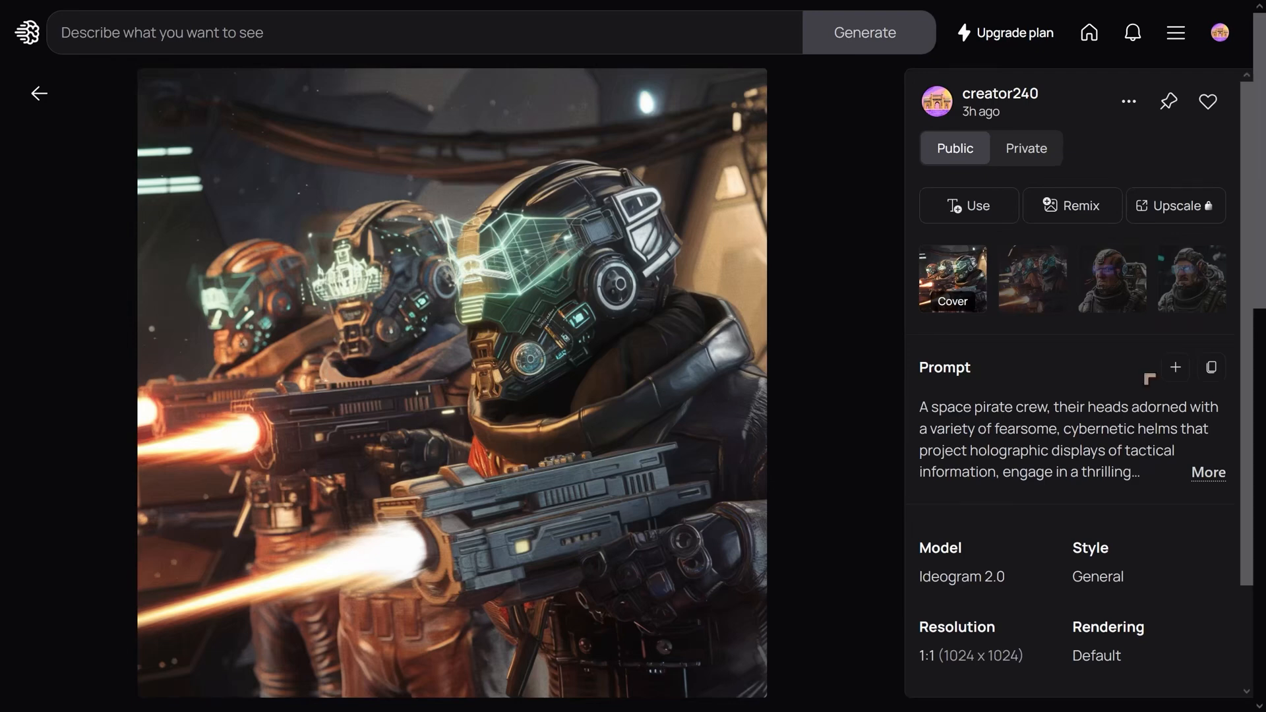
# - View the glowing-blue-visor crew variant, then the close-up cyborg pirate helmet portrait
pyautogui.click(1031, 279)
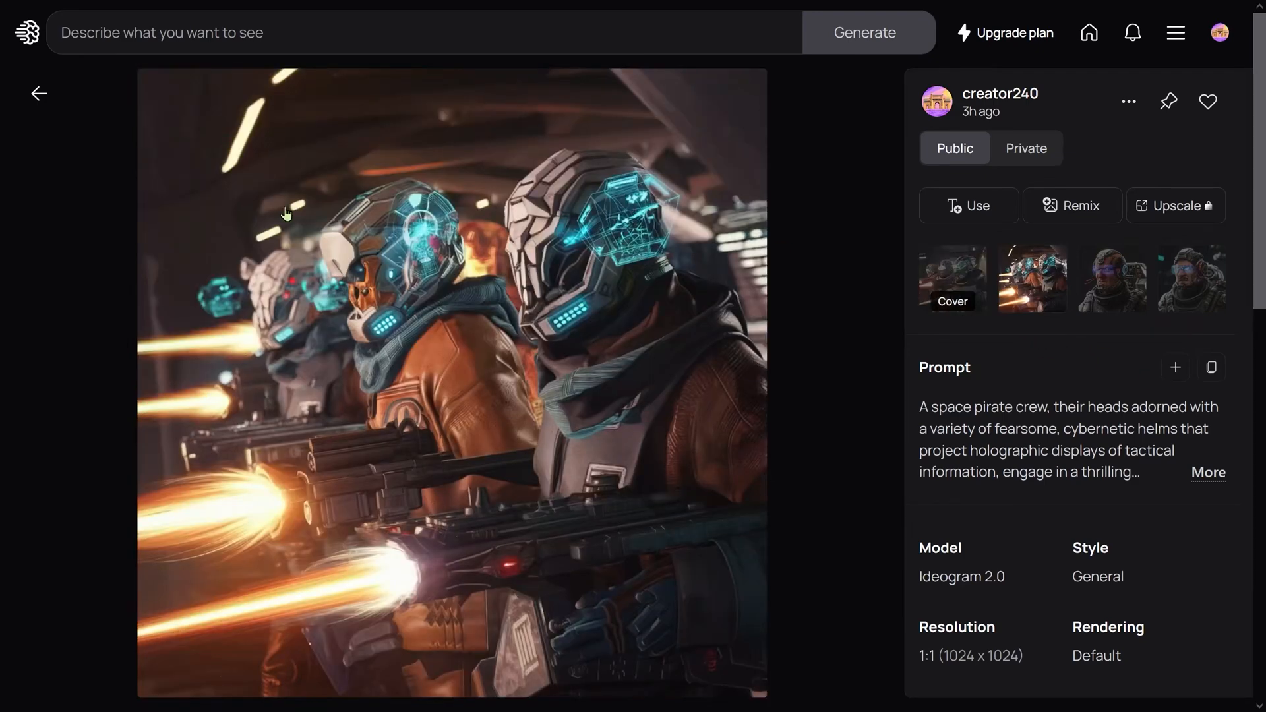
pyautogui.click(1112, 279)
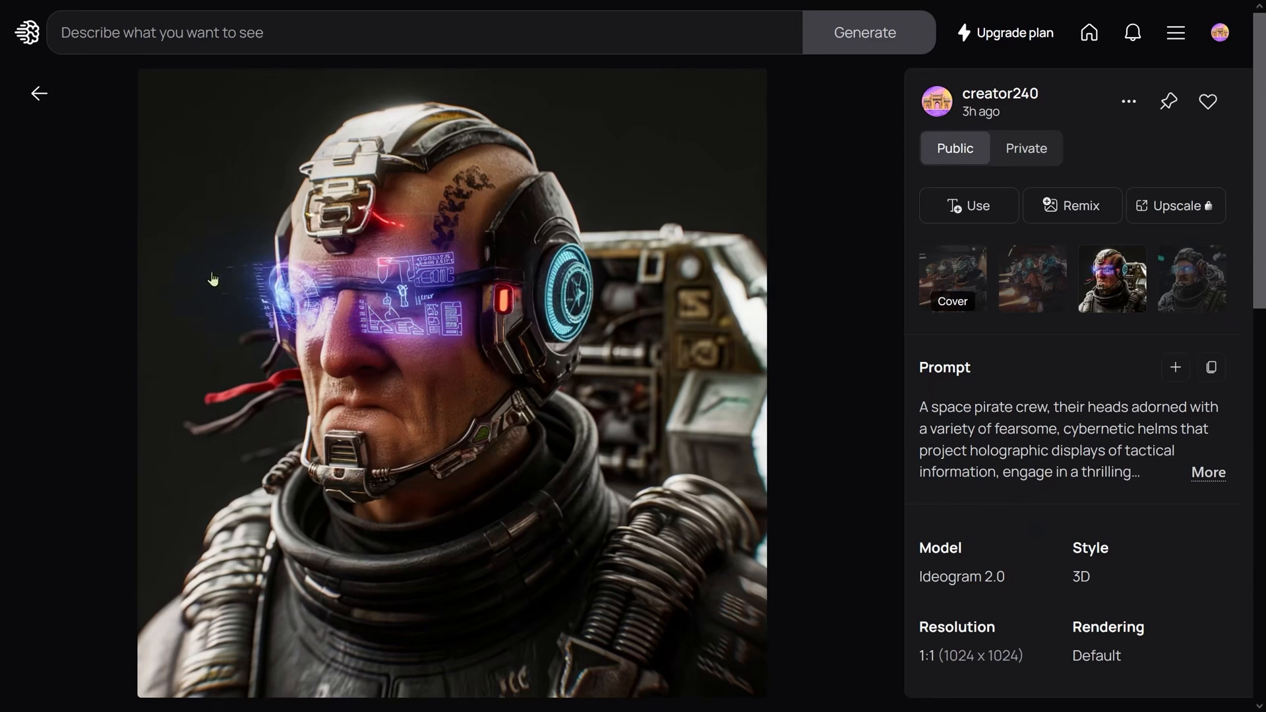
pyautogui.moveTo(451, 532)
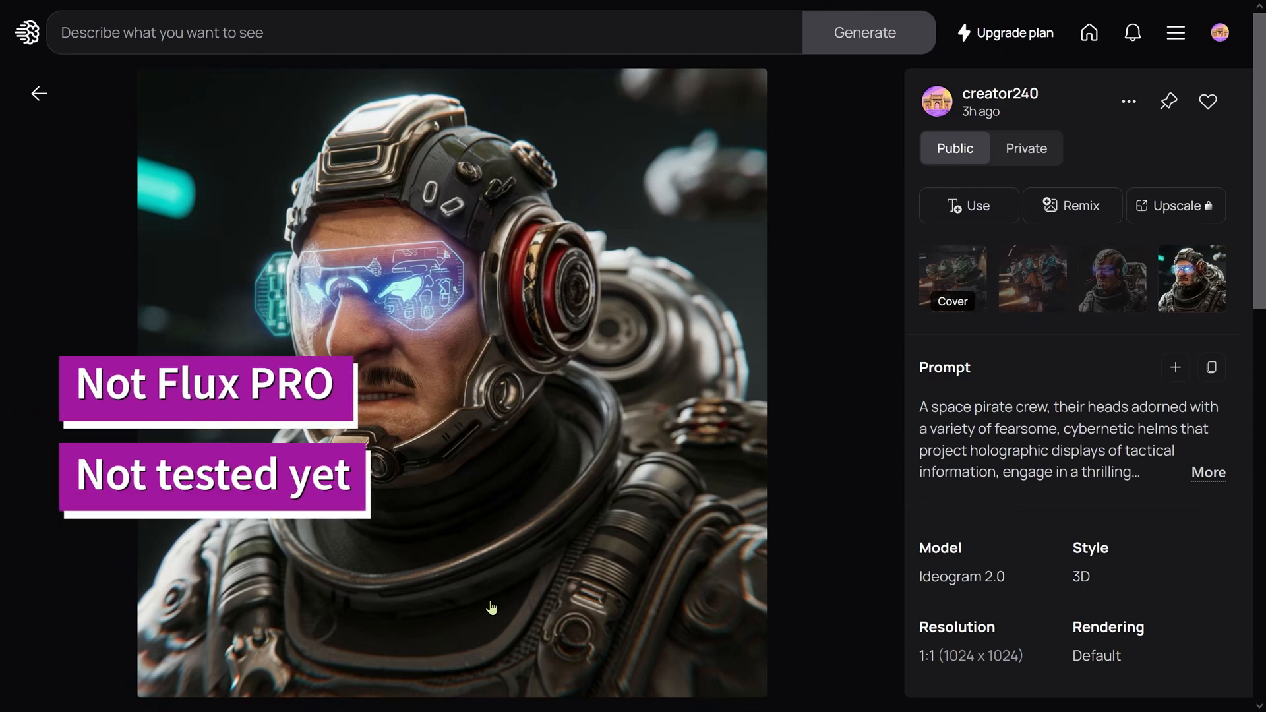
pyautogui.moveTo(345, 629)
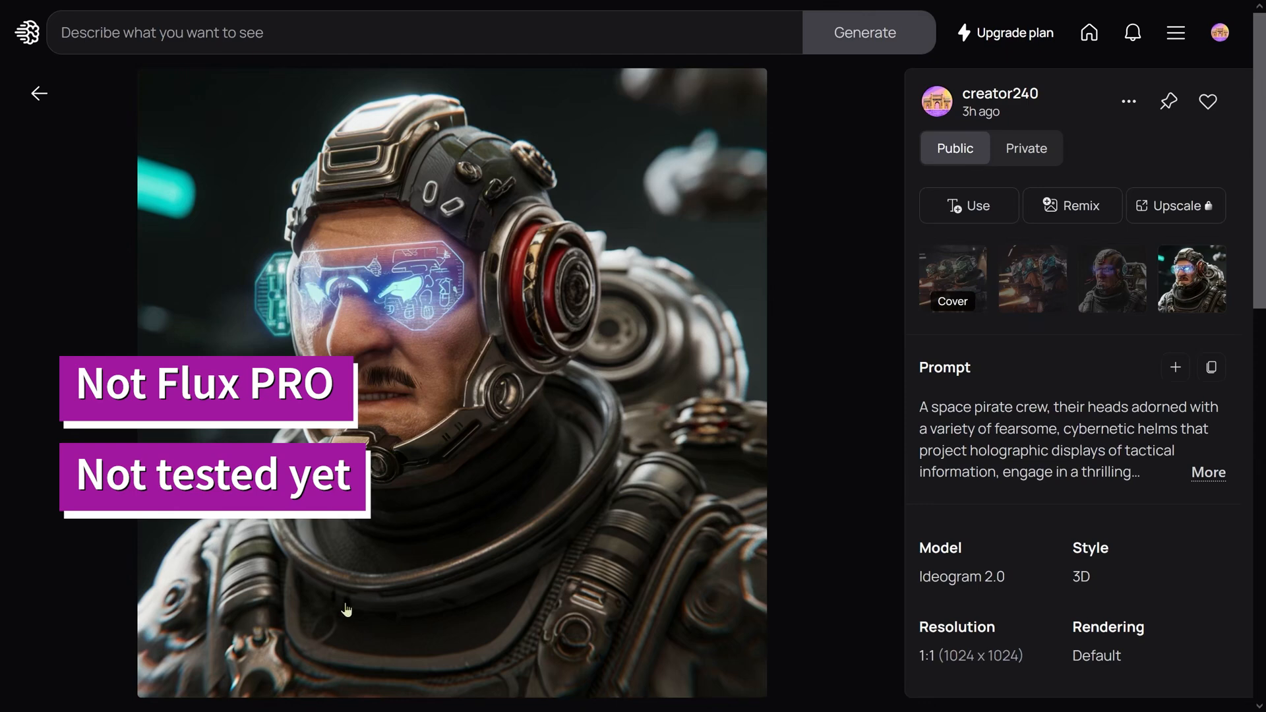